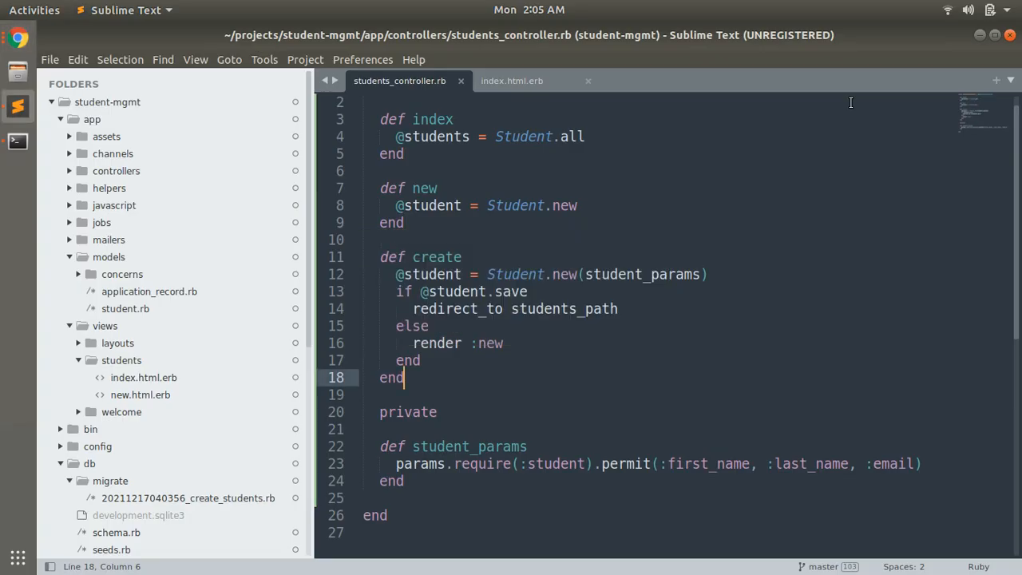
{"action": "key", "text": "Return"}
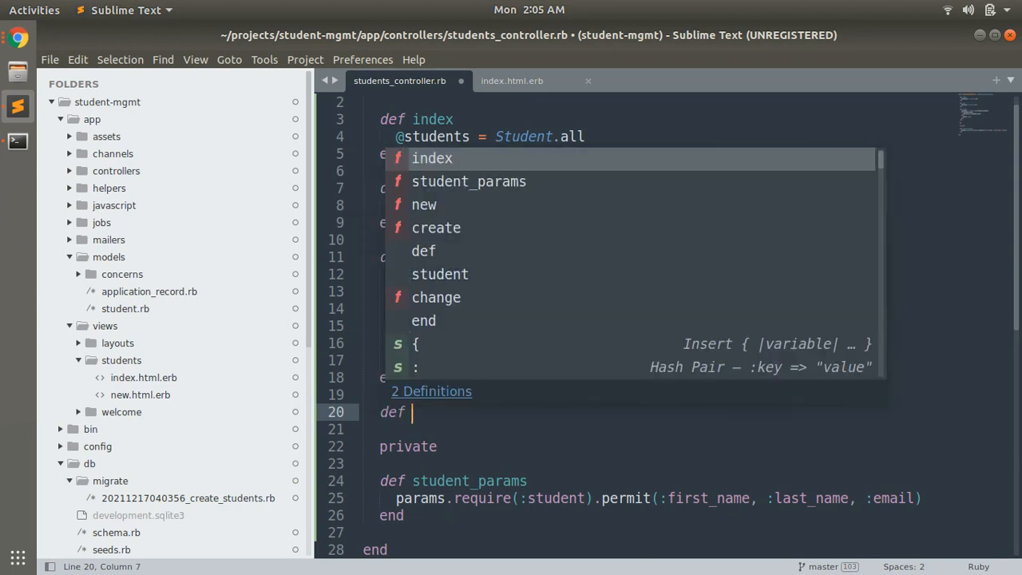
{"action": "type", "text": "end"}
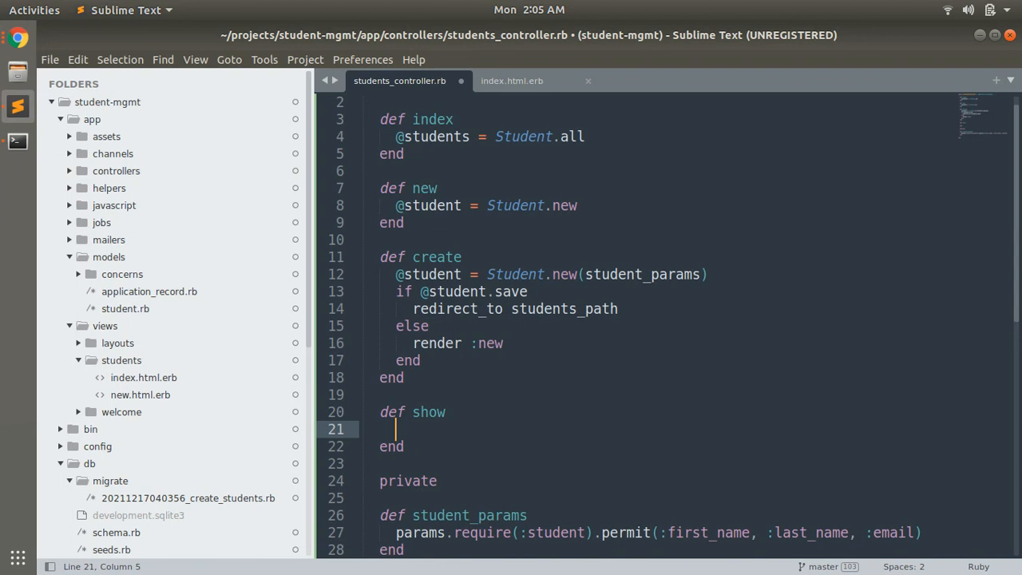
{"action": "type", "text": "@student ="}
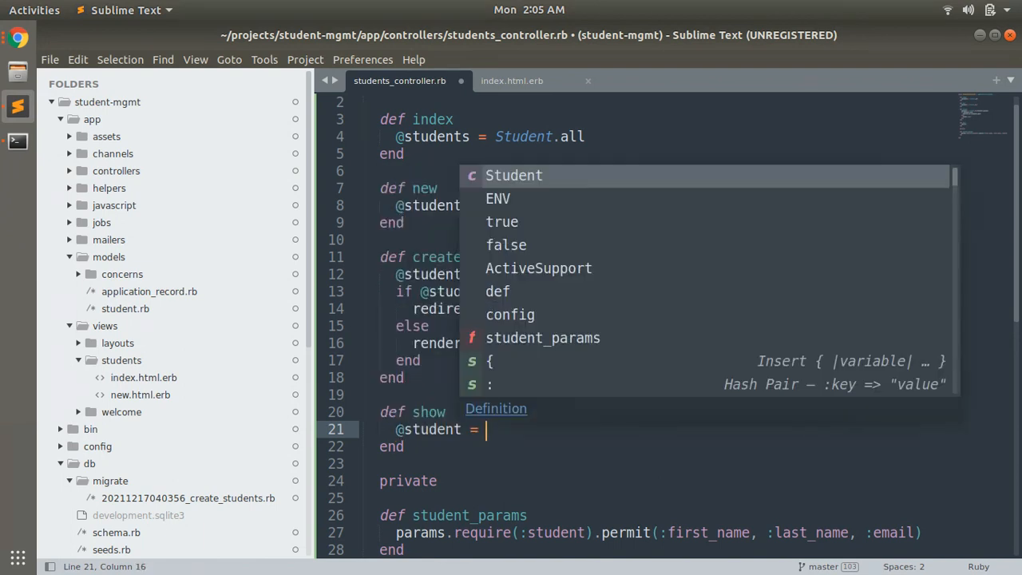
{"action": "type", "text": "Student"}
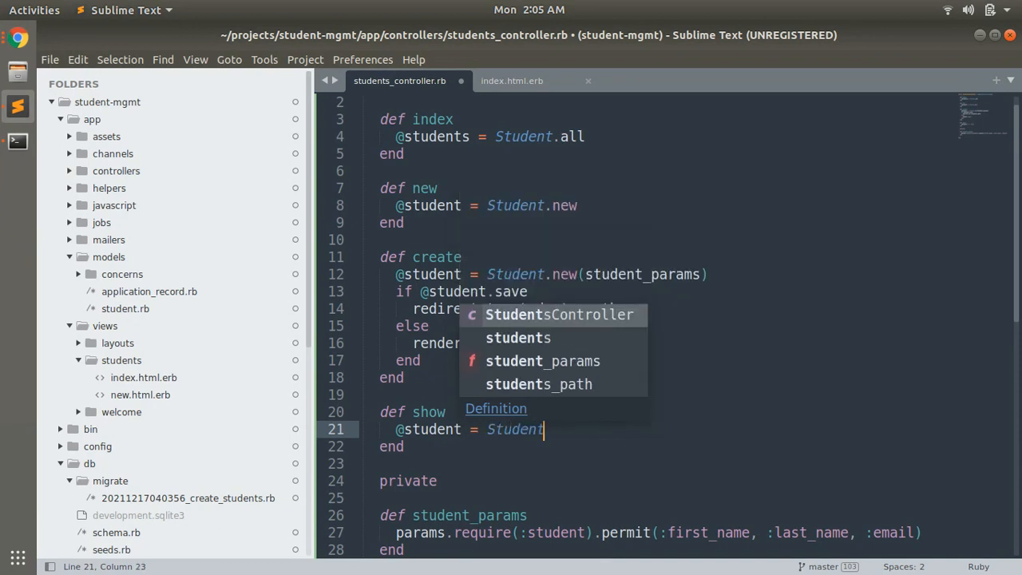
{"action": "type", "text": ".find()"}
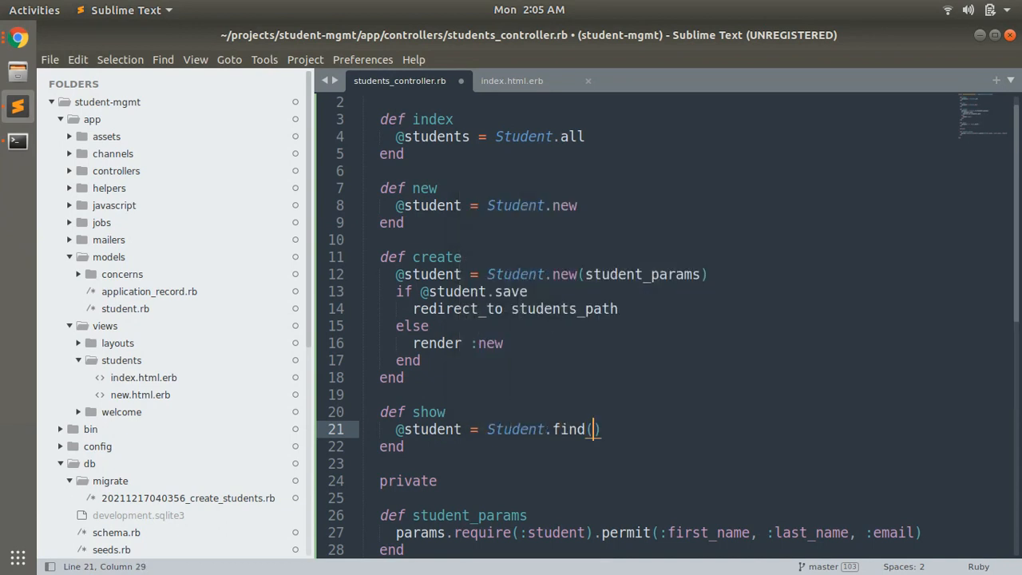
{"action": "type", "text": "parma"}
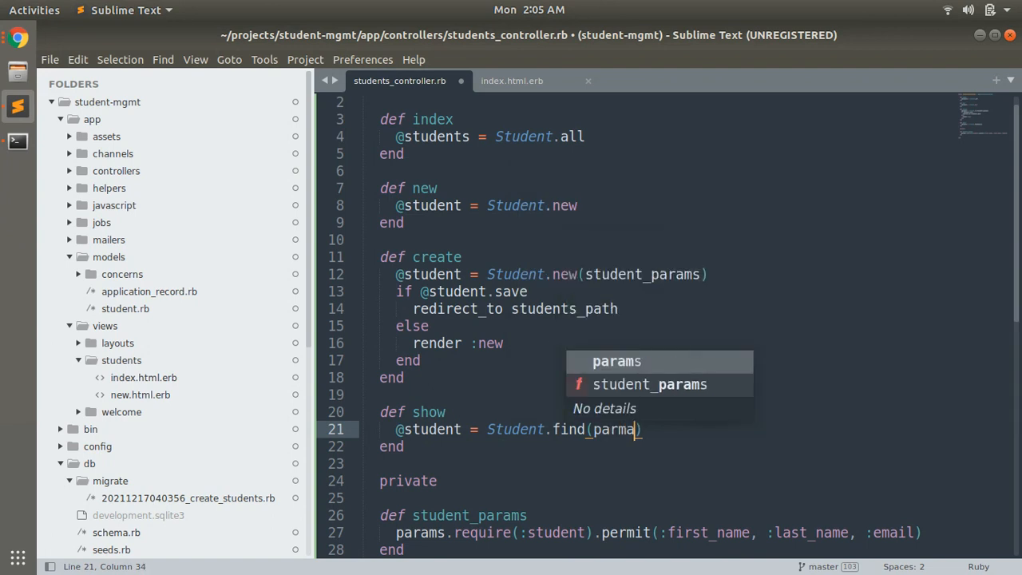
{"action": "key", "text": "BackSpace"}
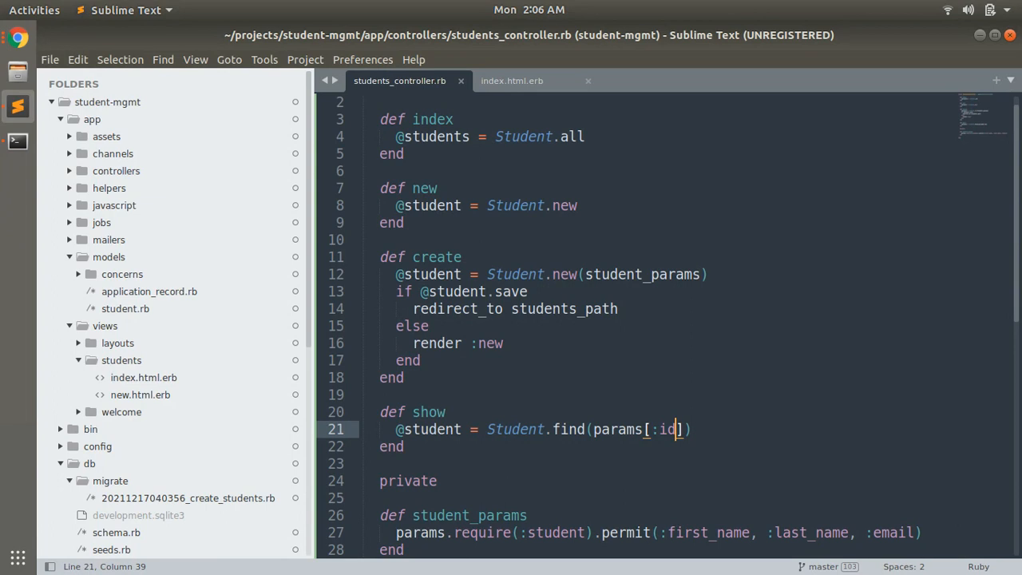
Step: Save the controller and move to the students index view file
{"action": "key", "text": "ctrl+s"}
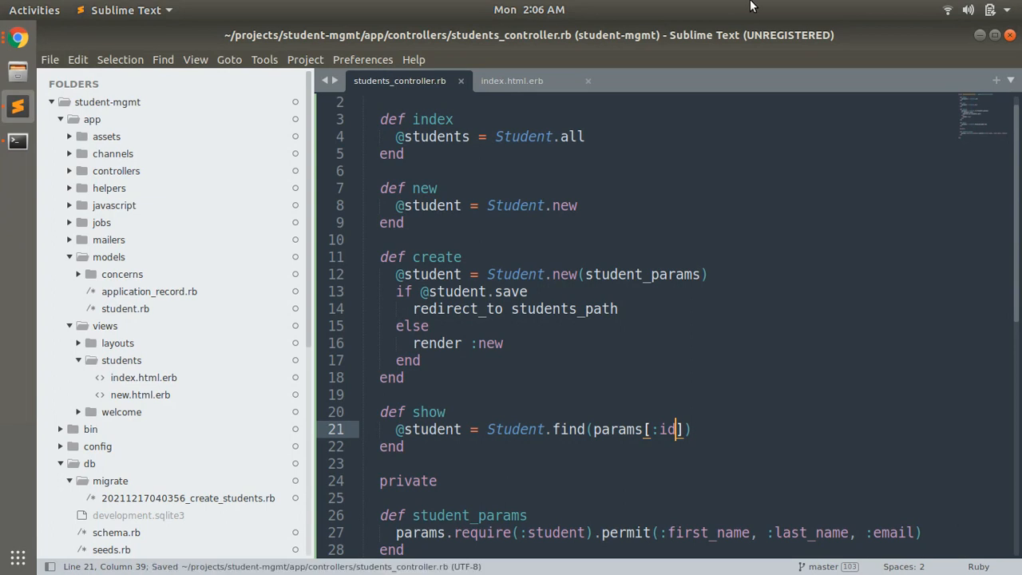
{"action": "left_click", "coordinate": [511, 80]}
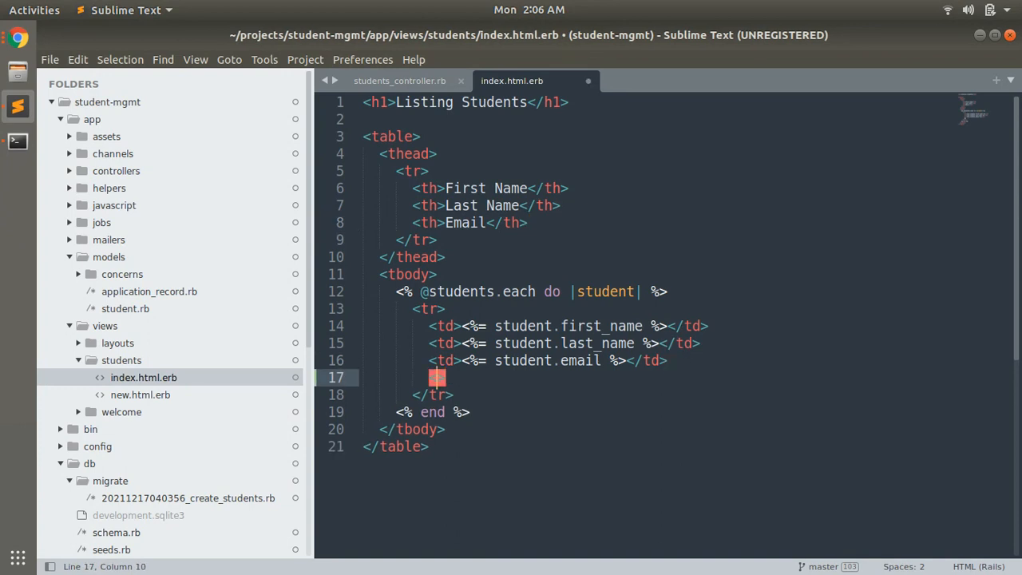
Step: Add a table cell with link_to 'View', student to each student row
{"action": "type", "text": "<td><%= %></td>"}
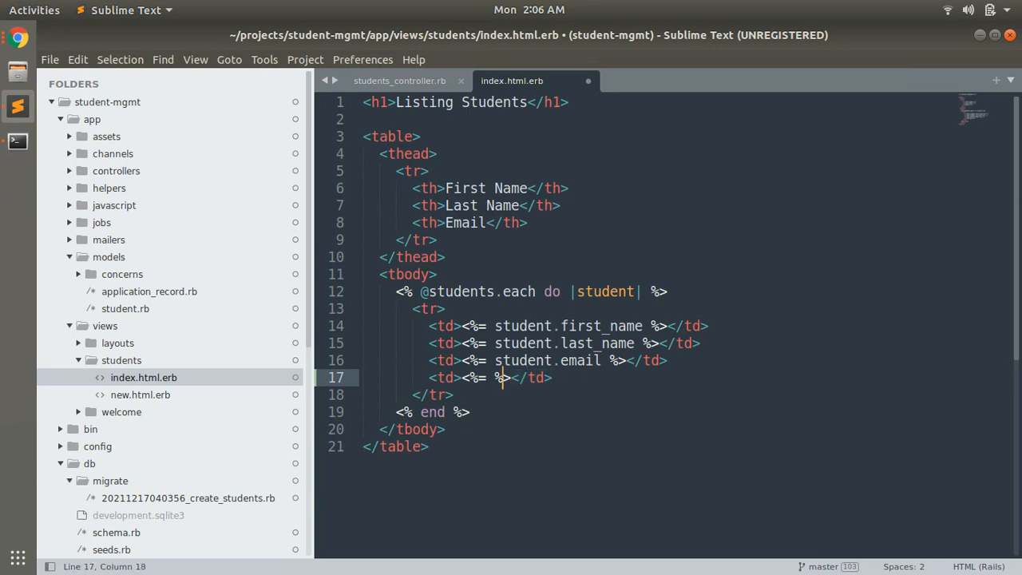
{"action": "type", "text": "link_to"}
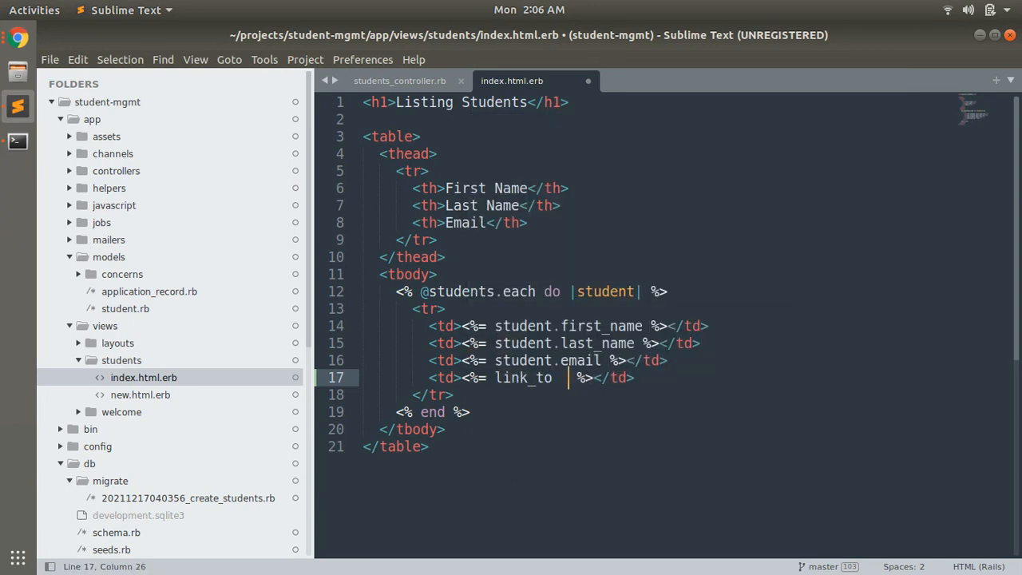
{"action": "type", "text": "''"}
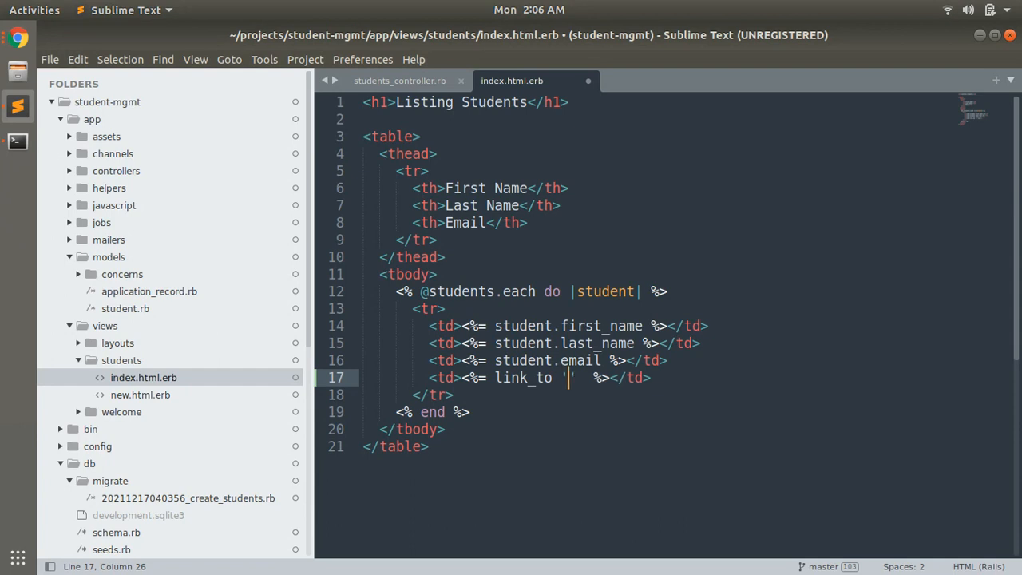
{"action": "type", "text": "View"}
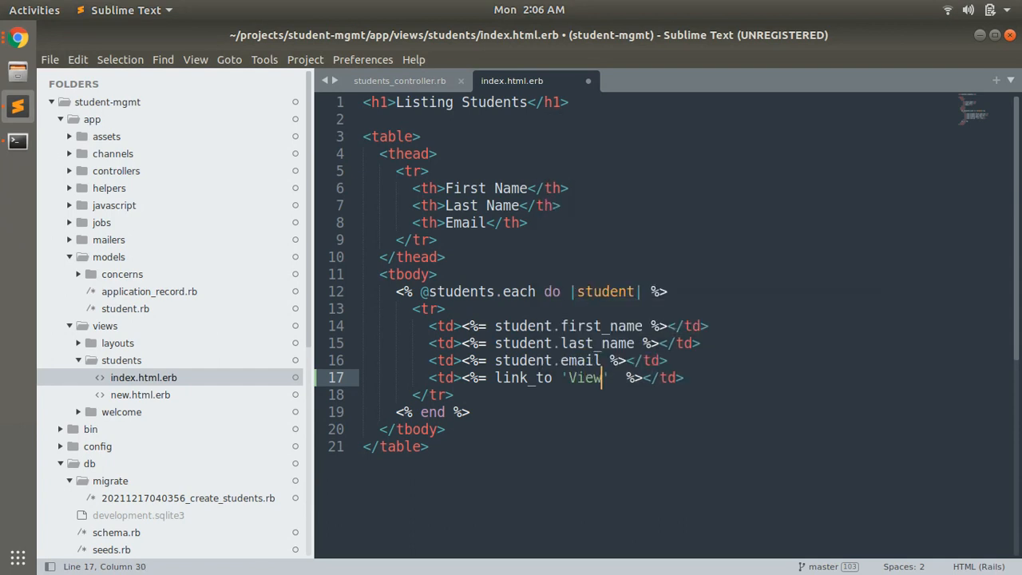
{"action": "type", "text": ","}
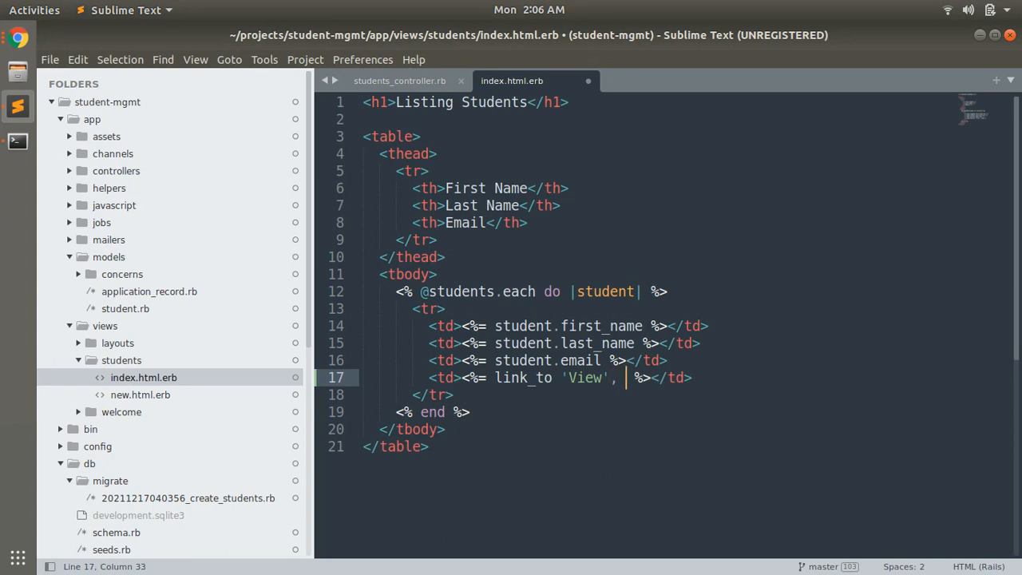
{"action": "type", "text": "student"}
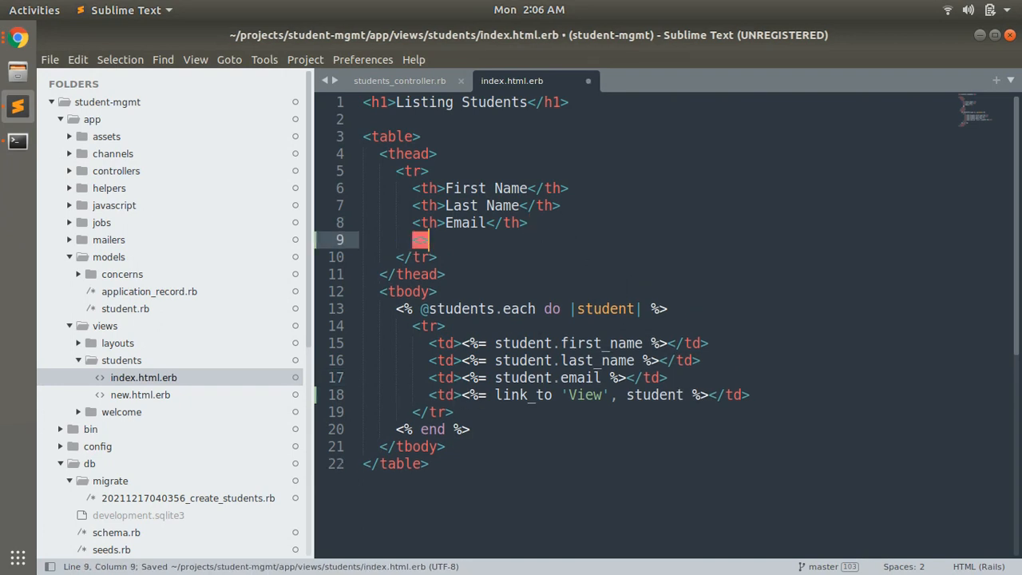
Step: Add an Actions header cell spanning three columns to the table
{"action": "type", "text": "th colspan=\"3\">"}
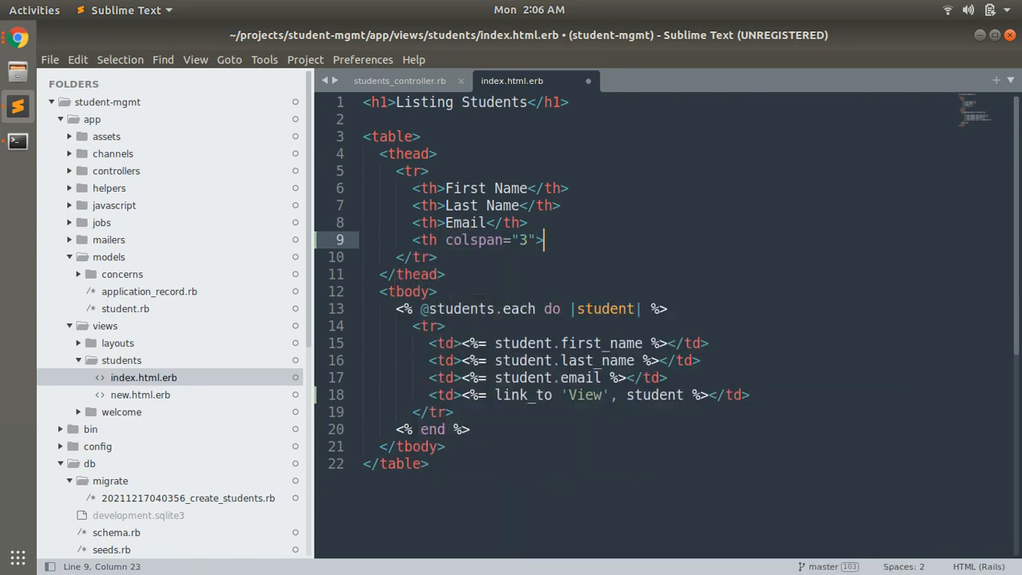
{"action": "type", "text": "</th>"}
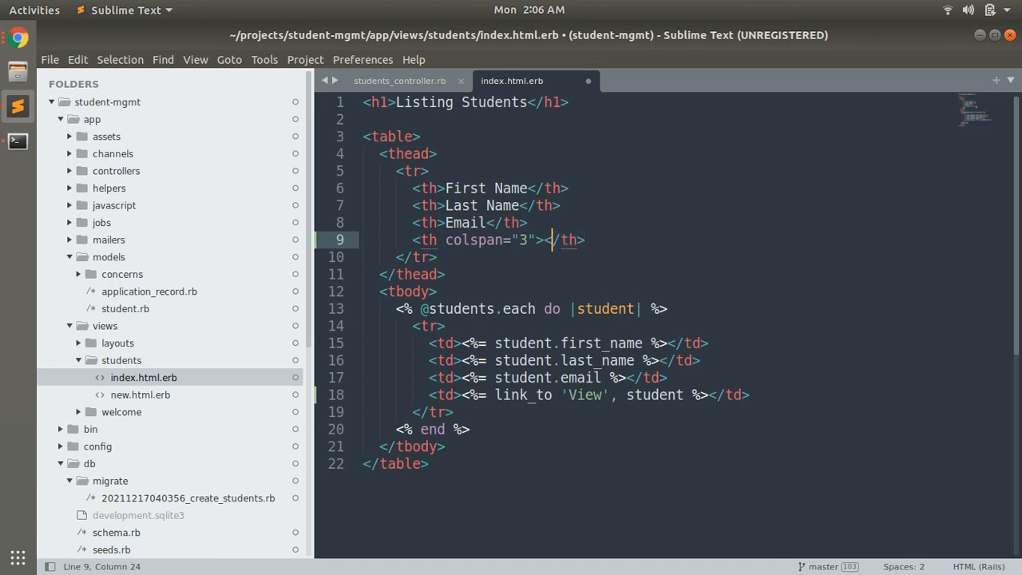
{"action": "type", "text": "A"}
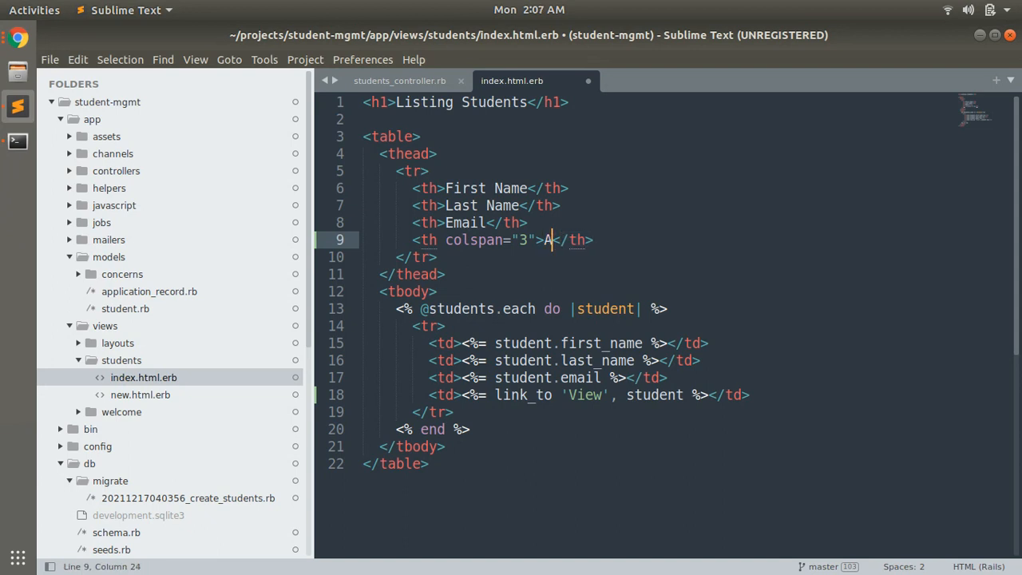
{"action": "type", "text": "ctions"}
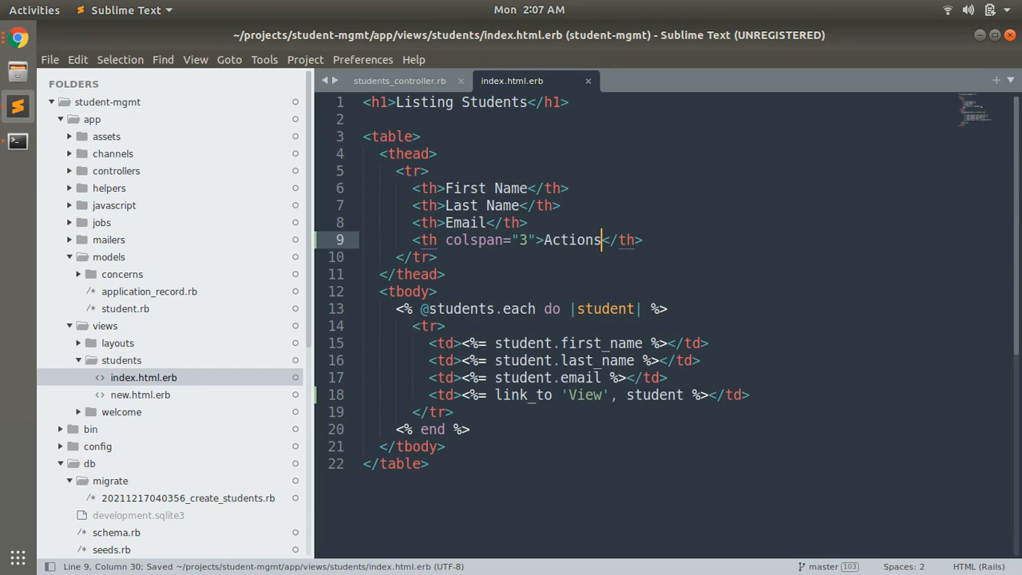
{"action": "key", "text": "alt+Tab"}
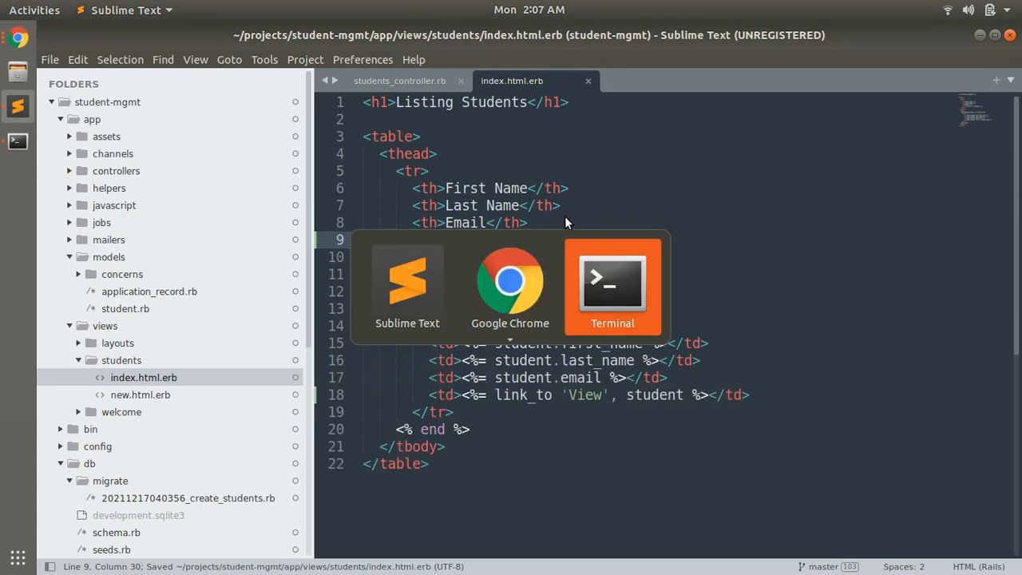
Step: Reload localhost:3000/students in Chrome and follow the first View link, hitting a missing-template error
{"action": "left_click", "coordinate": [512, 288]}
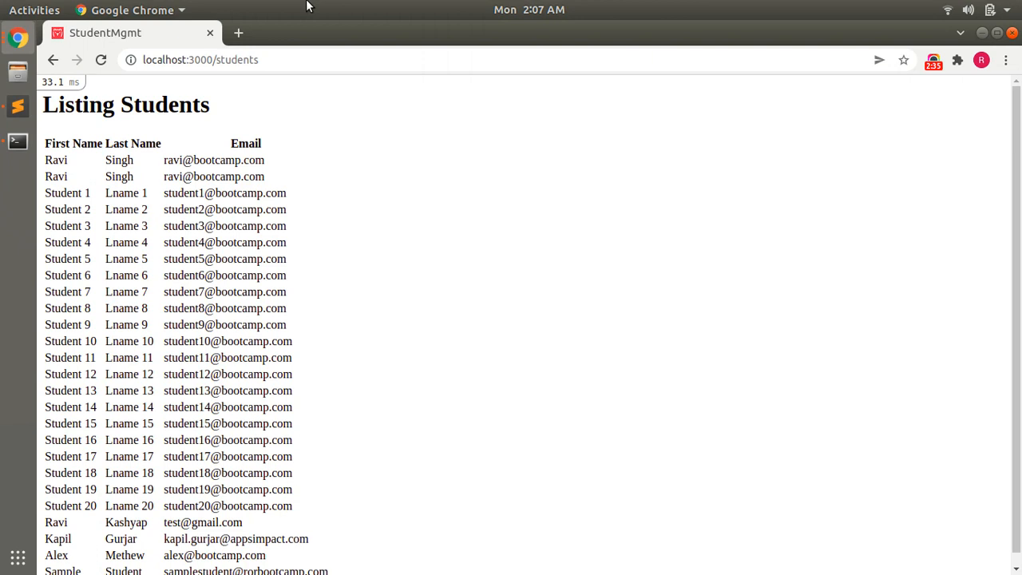
{"action": "left_click", "coordinate": [101, 59]}
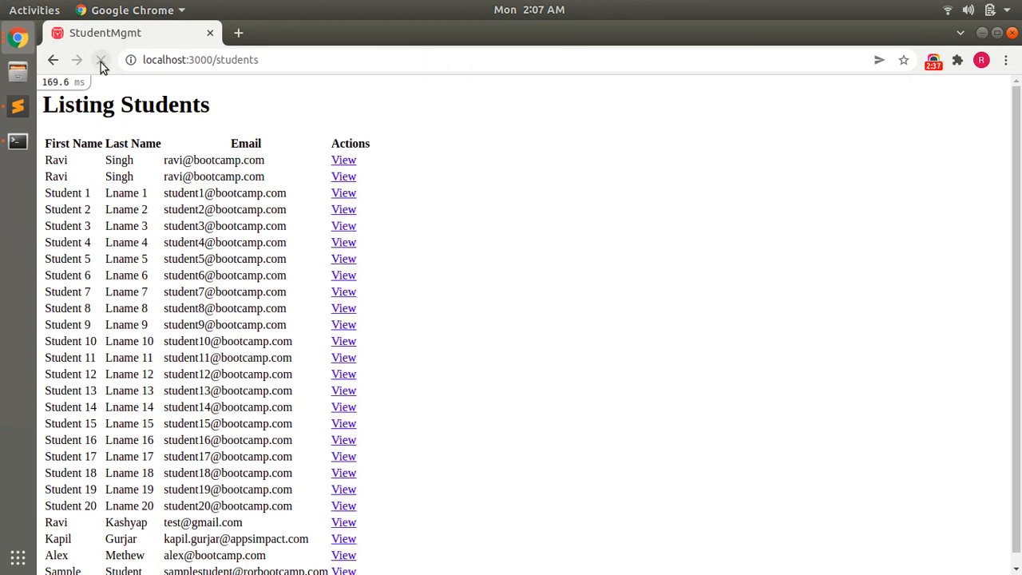
{"action": "left_click", "coordinate": [100, 61]}
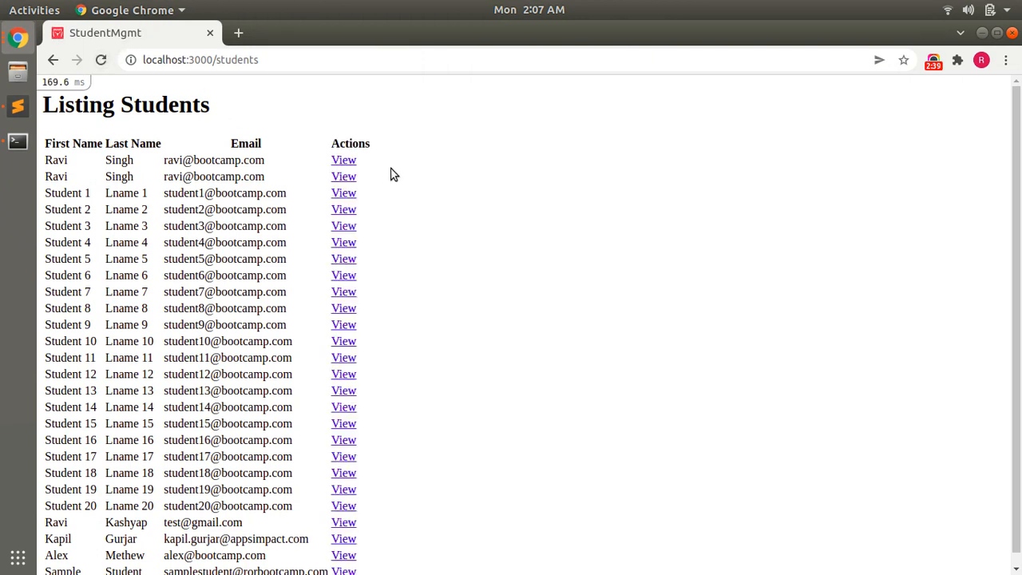
{"action": "mouse_move", "coordinate": [343, 160]}
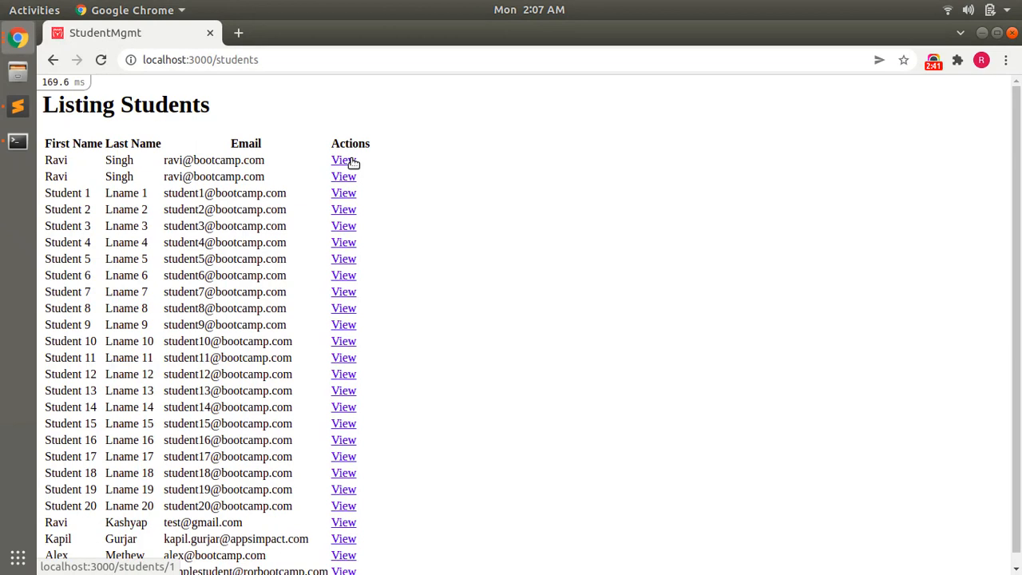
{"action": "left_click", "coordinate": [343, 160]}
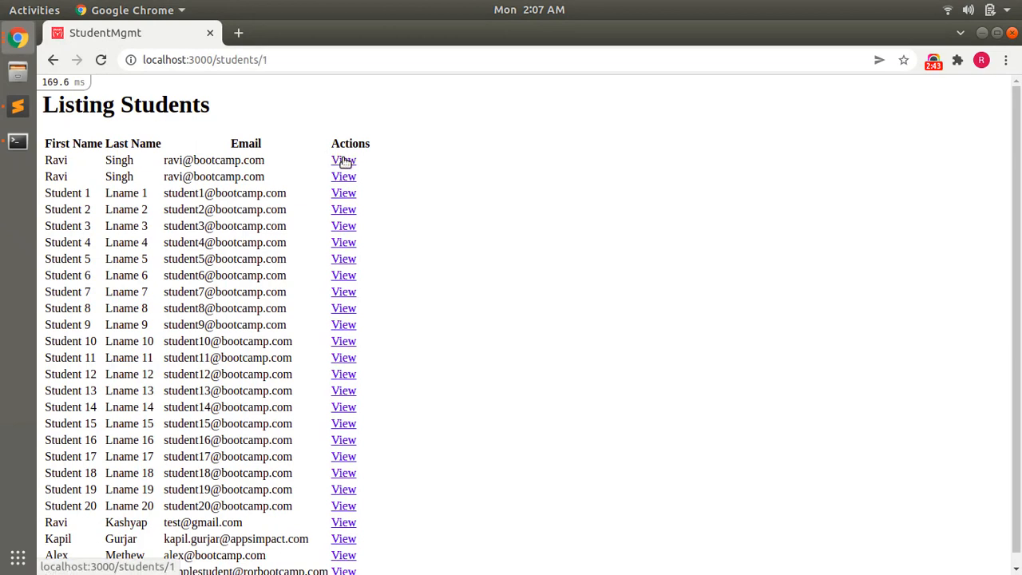
{"action": "left_click", "coordinate": [344, 160]}
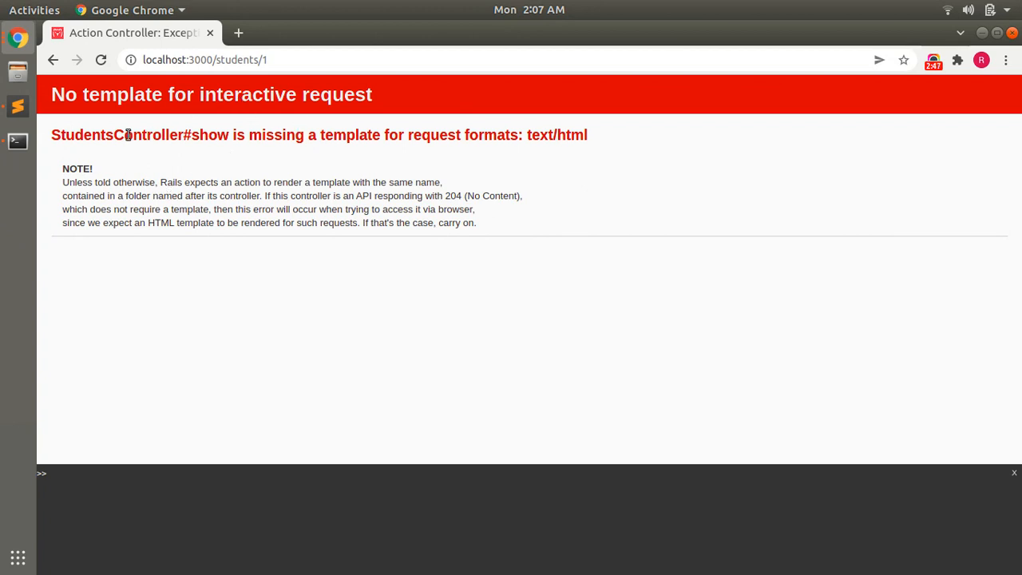
{"action": "mouse_move", "coordinate": [184, 143]}
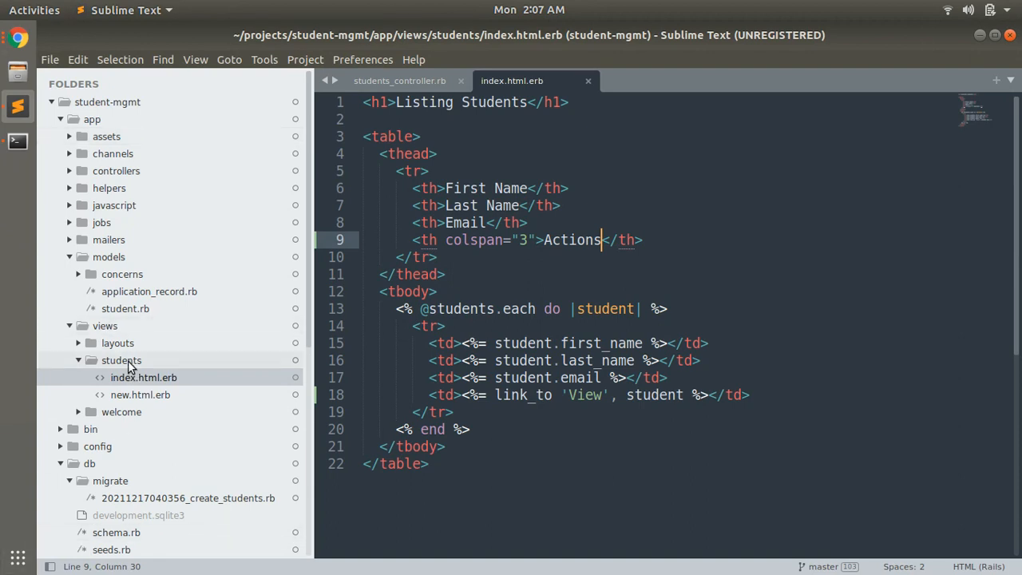
Step: Create show.html.erb in app/views/students and start an h1 heading with 'Stu'
{"action": "right_click", "coordinate": [121, 361]}
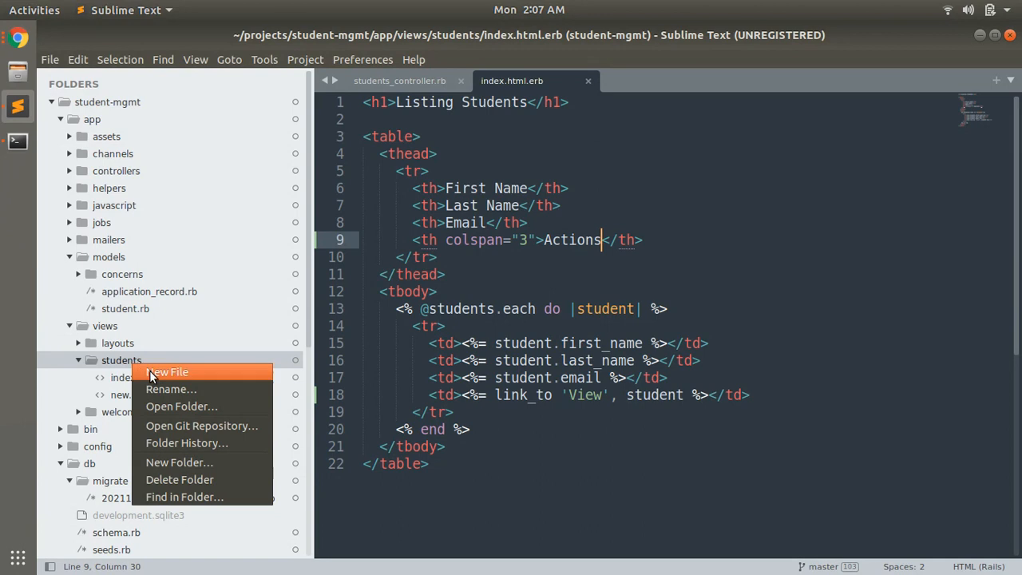
{"action": "left_click", "coordinate": [167, 372]}
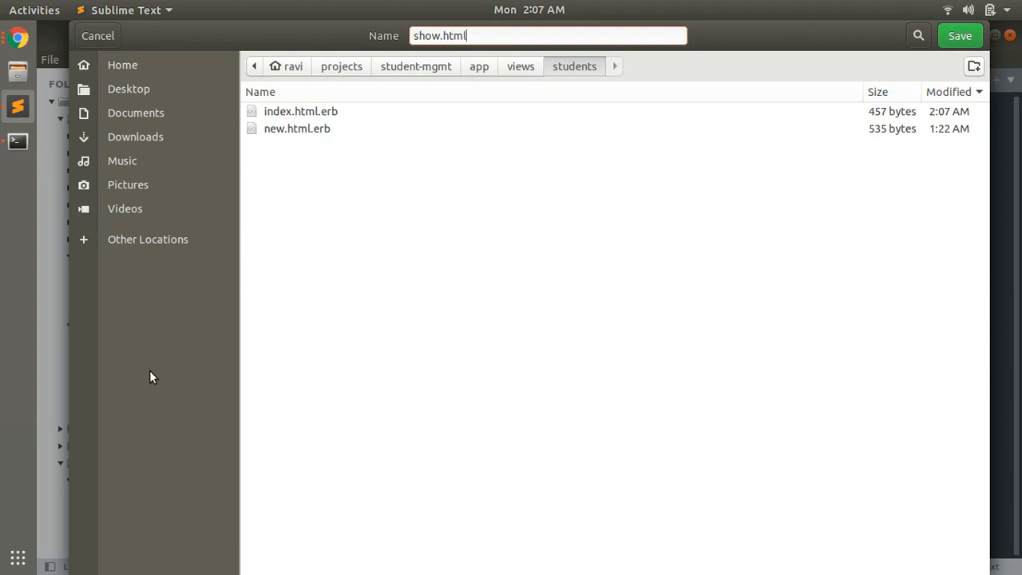
{"action": "left_click", "coordinate": [959, 35]}
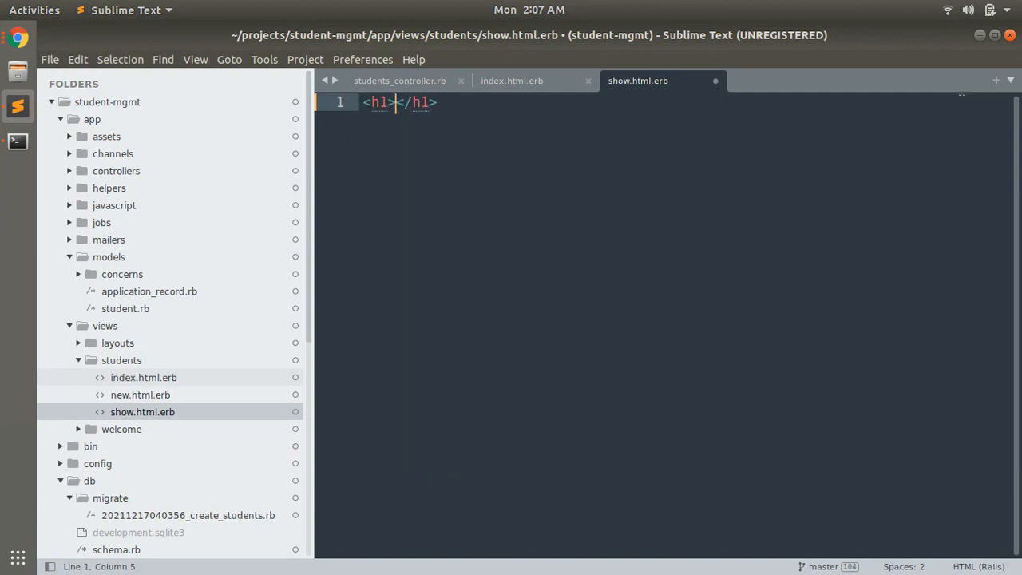
{"action": "type", "text": "Stu"}
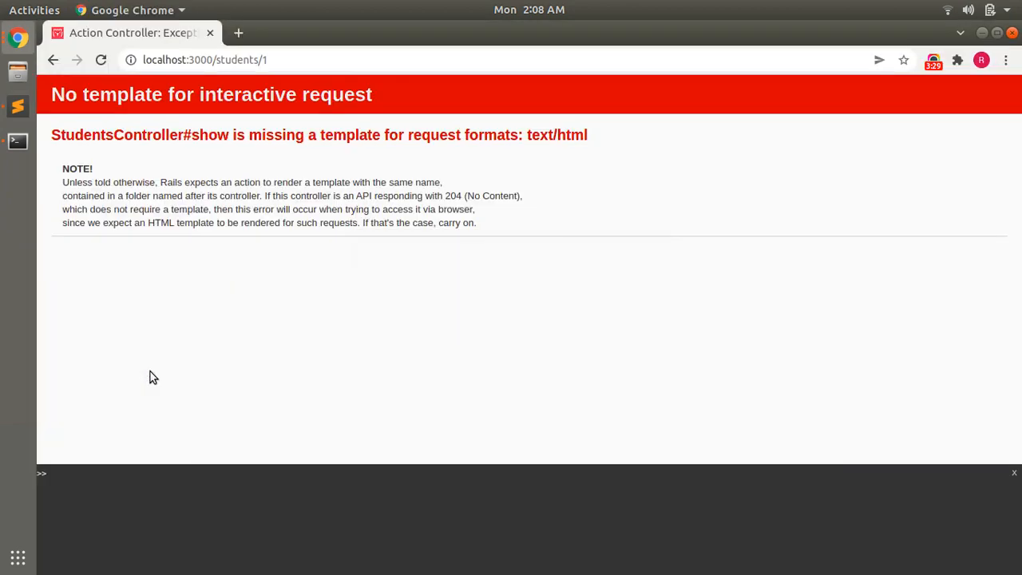
Step: Reload localhost:3000/students/1 so it renders the Student Details heading
{"action": "left_click", "coordinate": [100, 60]}
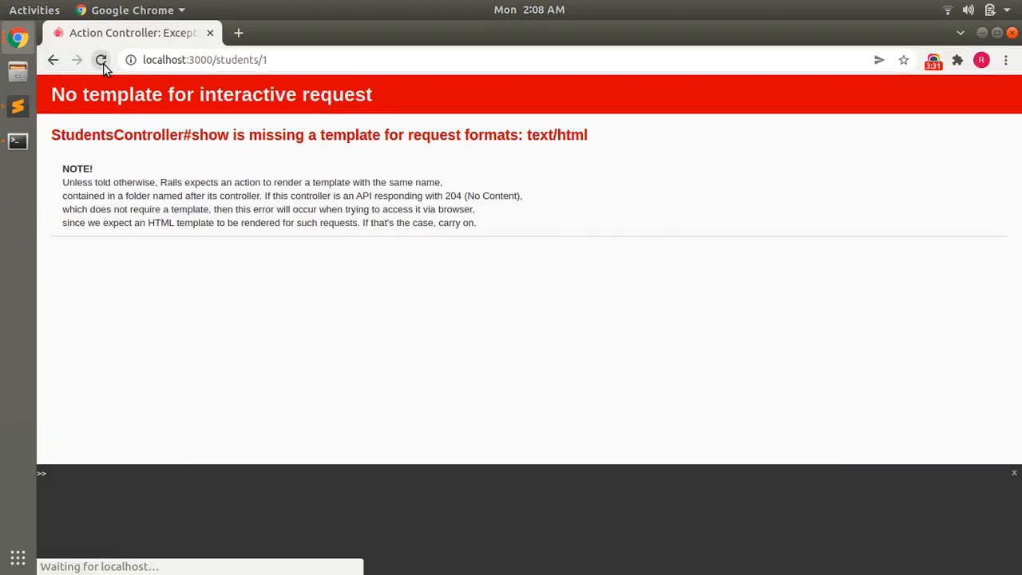
{"action": "left_click", "coordinate": [101, 61]}
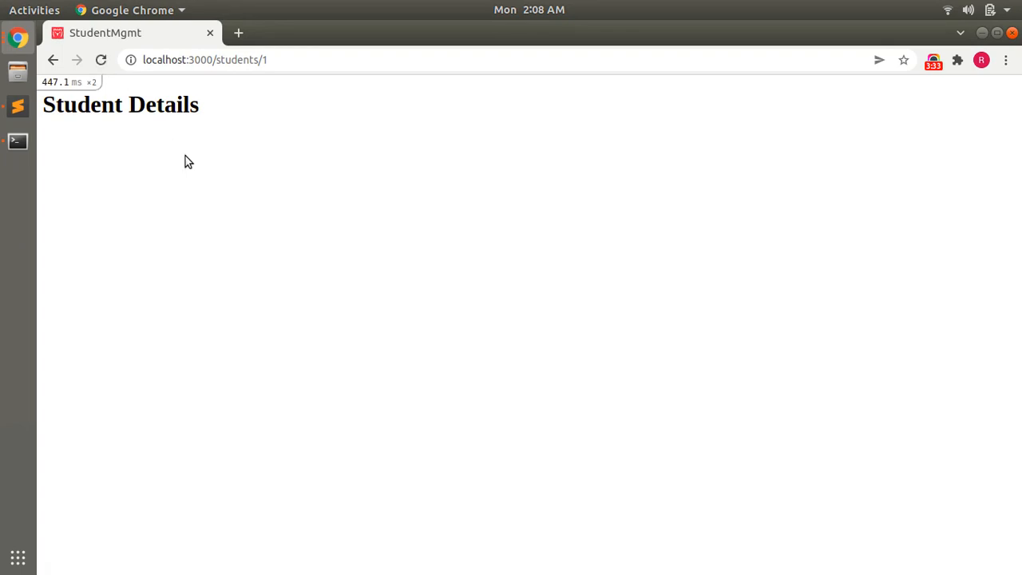
{"action": "left_click", "coordinate": [18, 106]}
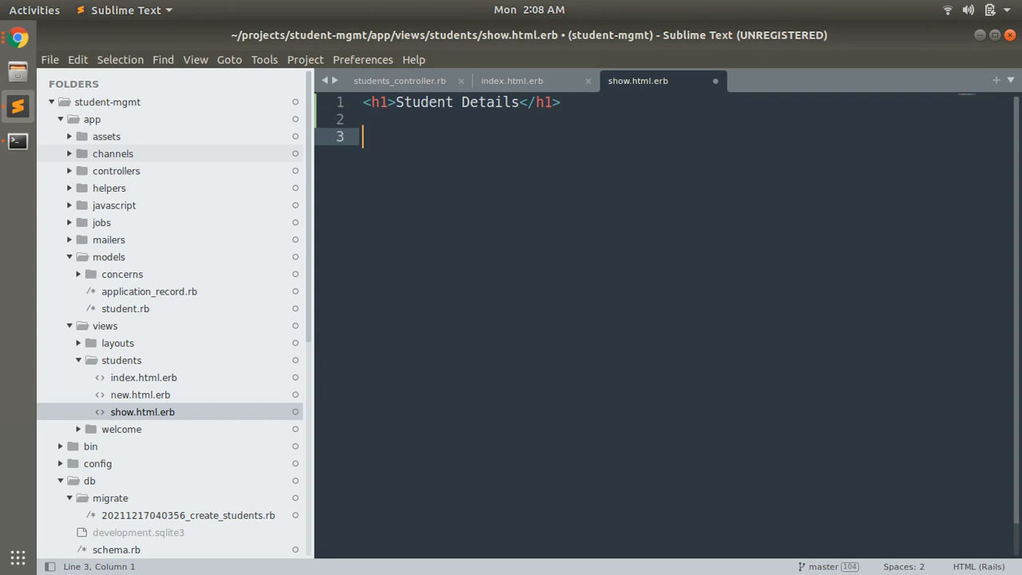
{"action": "type", "text": "<p><%</p>"}
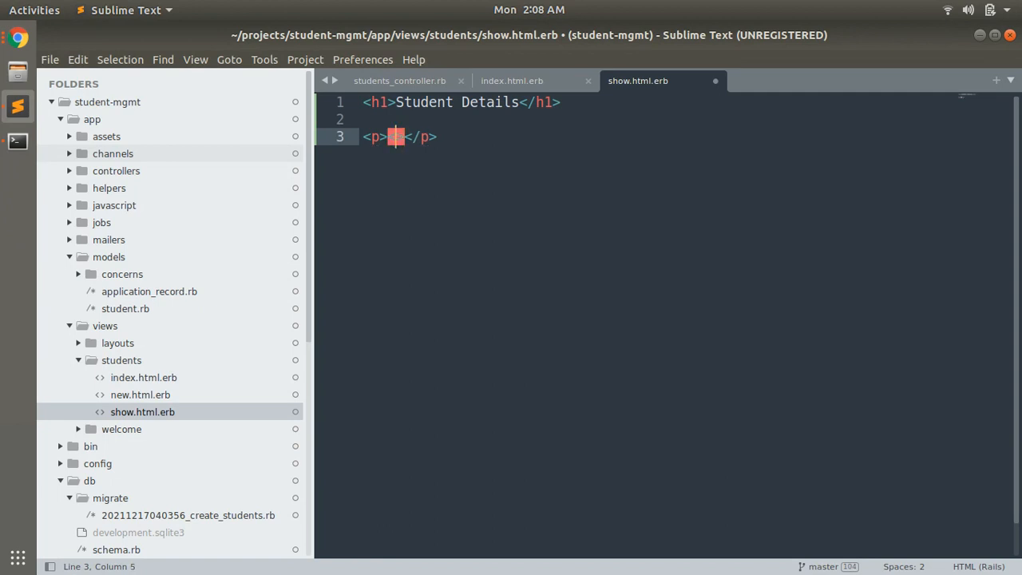
{"action": "type", "text": "<strong></strong>"}
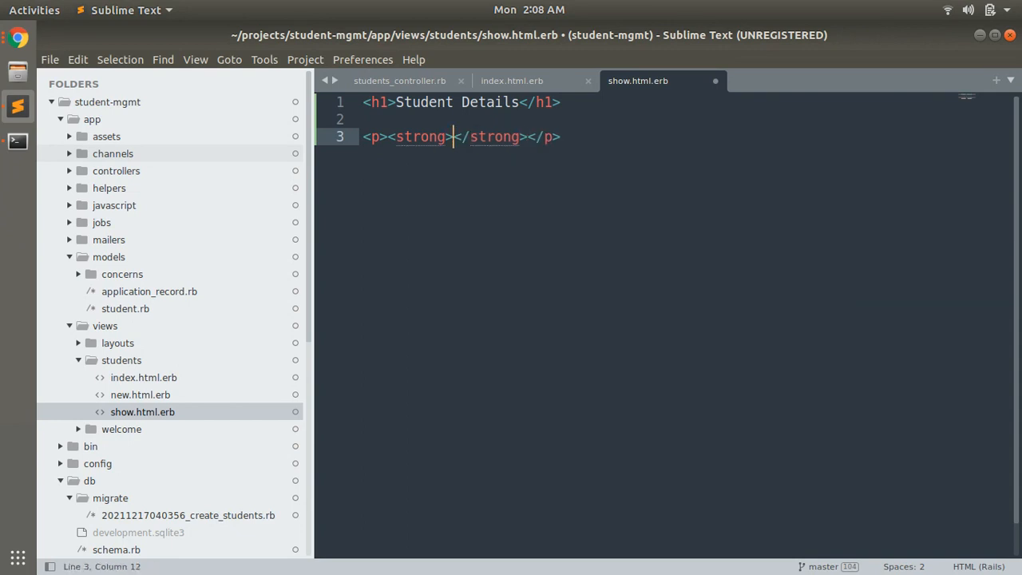
{"action": "type", "text": "First"}
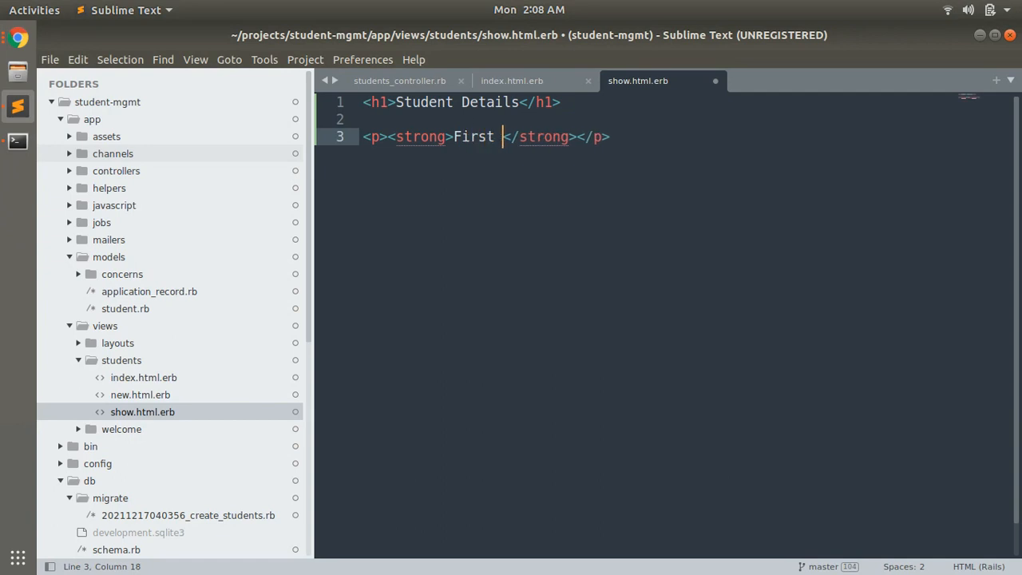
{"action": "type", "text": "Name:"}
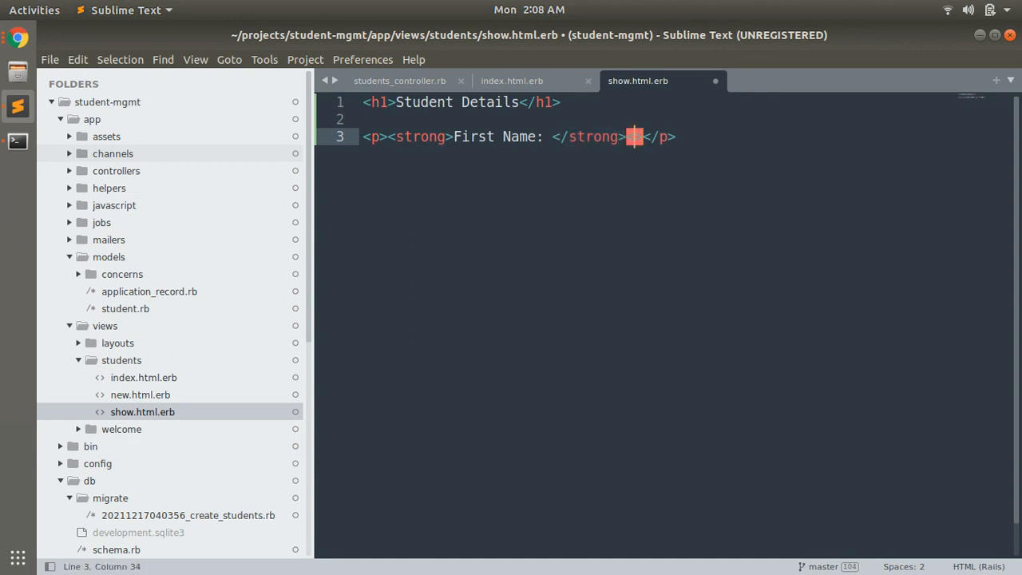
{"action": "type", "text": "<%= %>"}
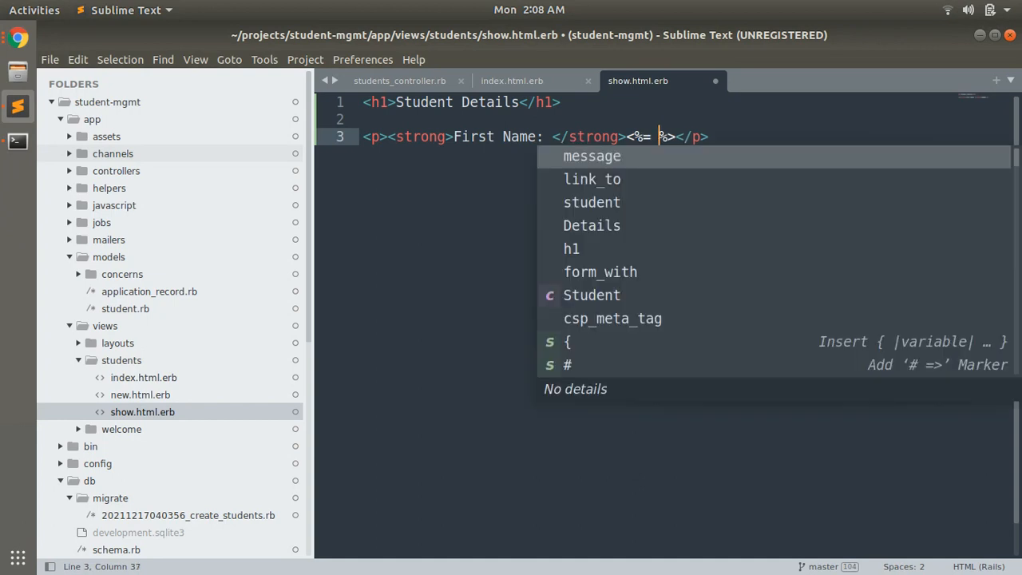
{"action": "type", "text": "@student"}
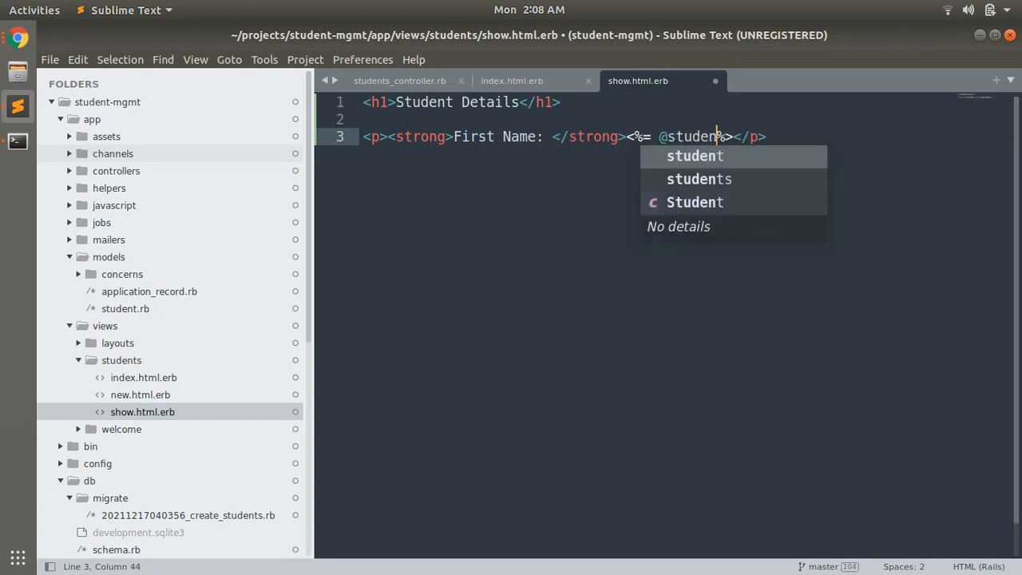
{"action": "type", "text": ".firs"}
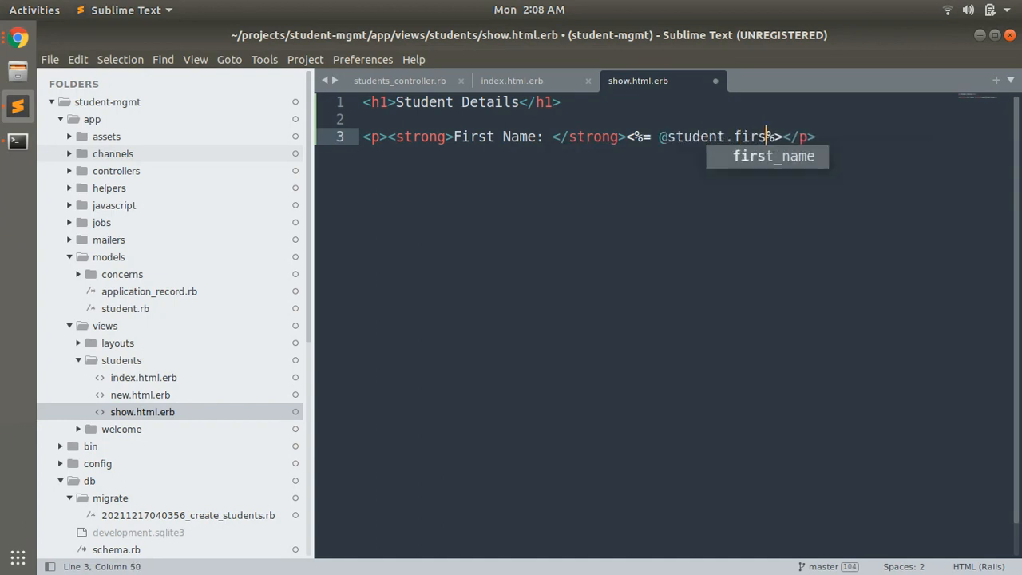
{"action": "type", "text": "st_name"}
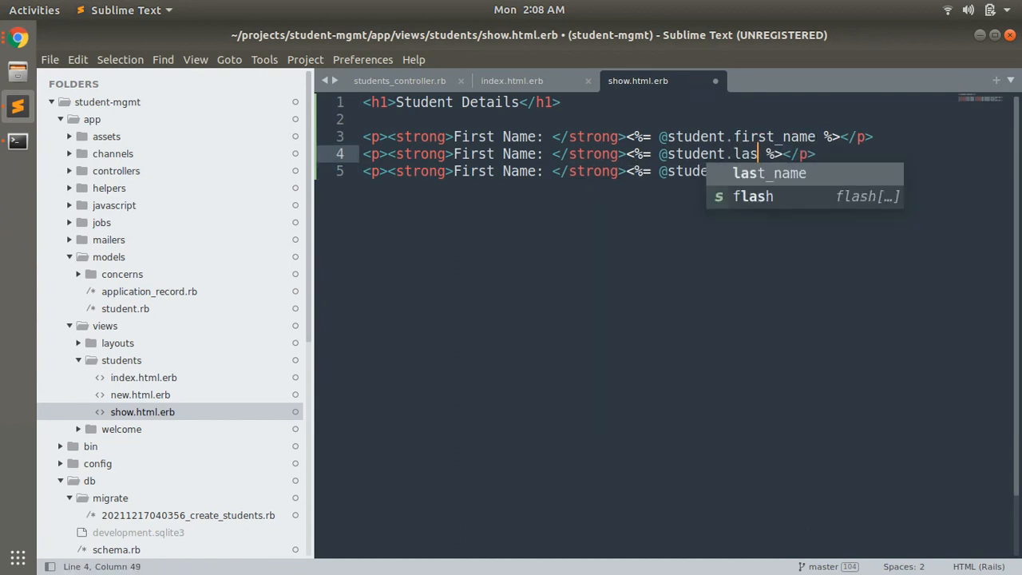
{"action": "key", "text": "tab"}
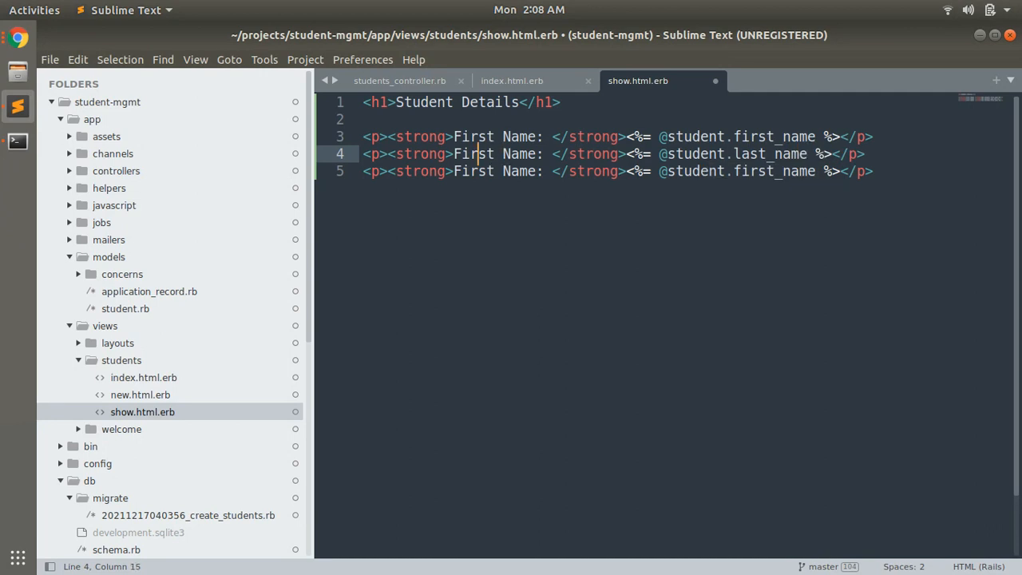
{"action": "type", "text": "Last"}
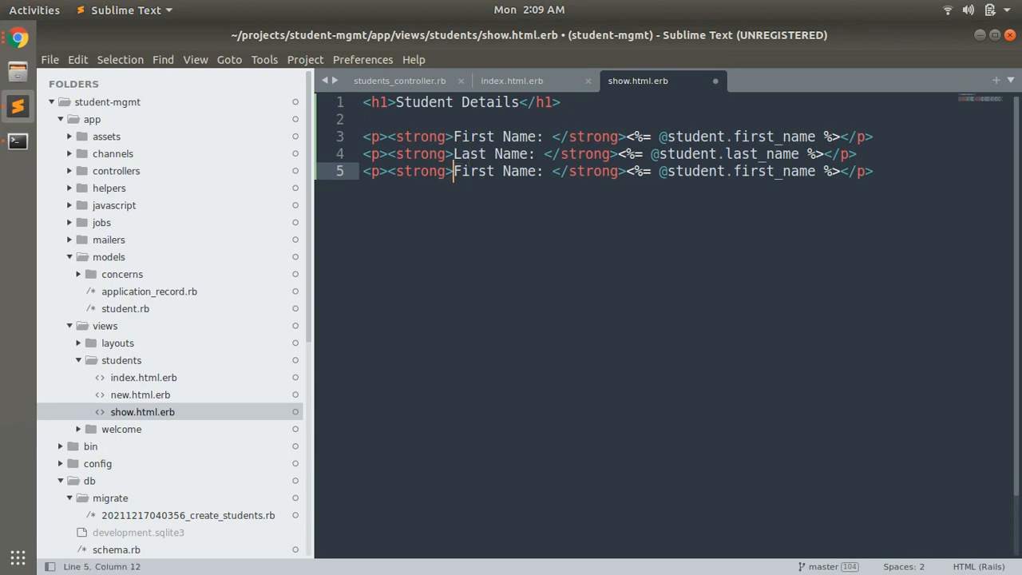
{"action": "type", "text": "Email"}
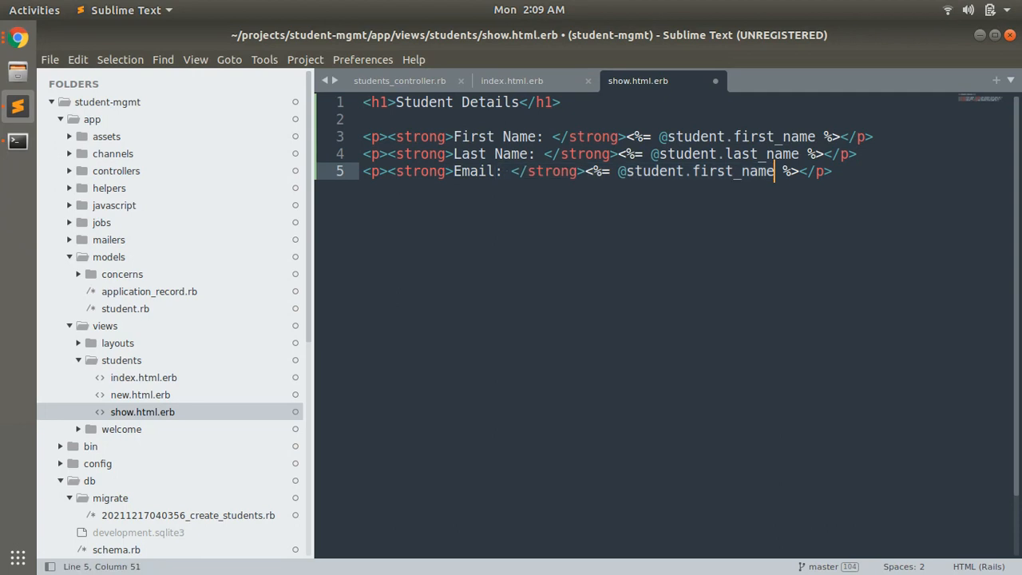
{"action": "type", "text": "email"}
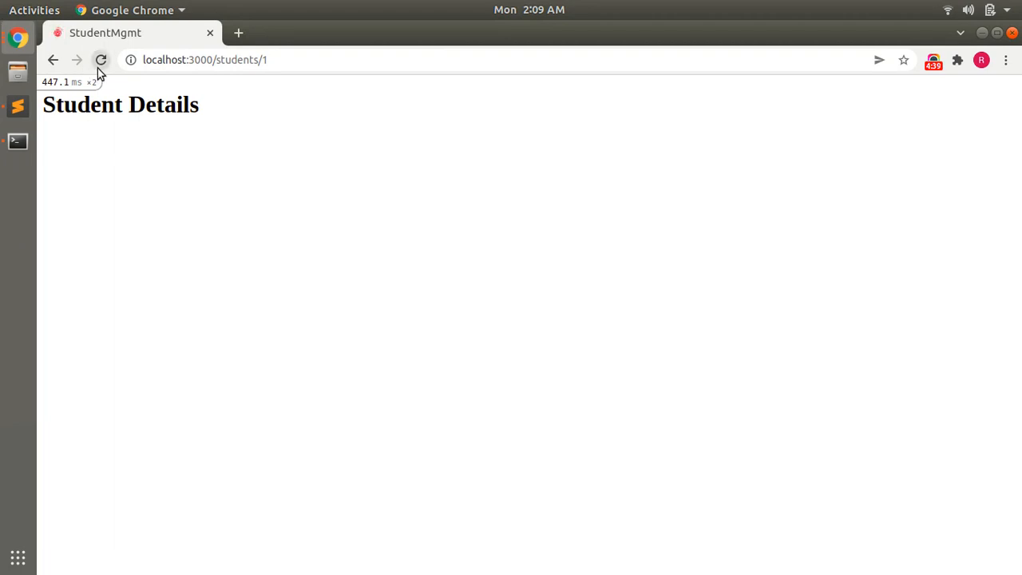
Step: Reload the student page to show the first name, last name and email
{"action": "left_click", "coordinate": [101, 61]}
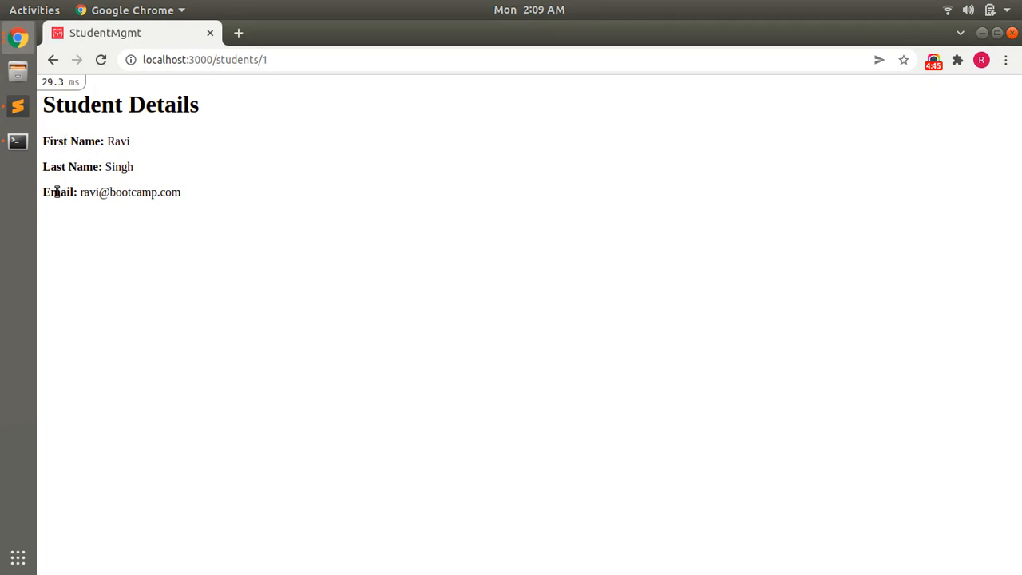
{"action": "mouse_move", "coordinate": [214, 233]}
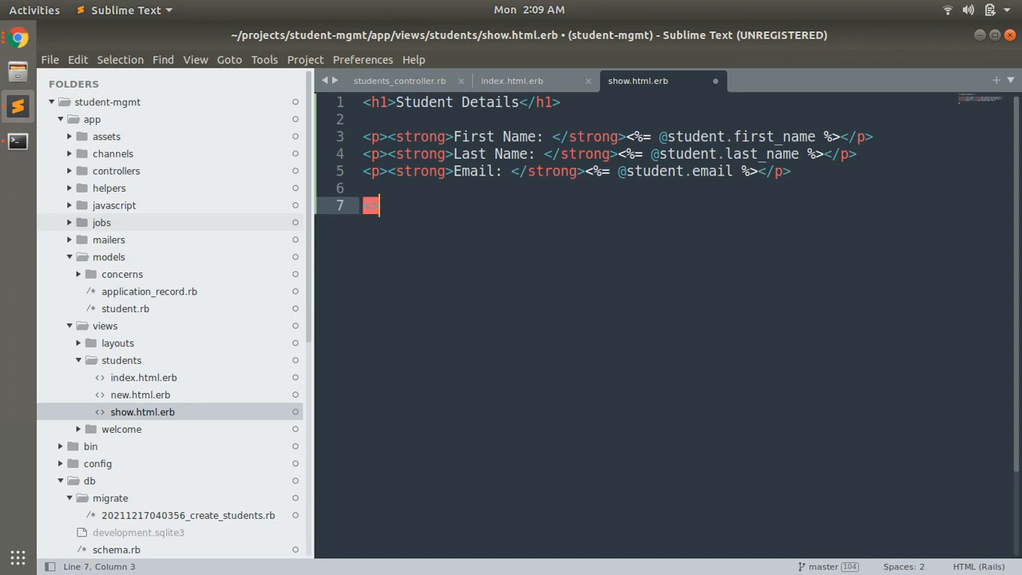
Step: Add <%= link_to 'Back', students_path %> below the email line in the show view
{"action": "type", "text": "<%= %>"}
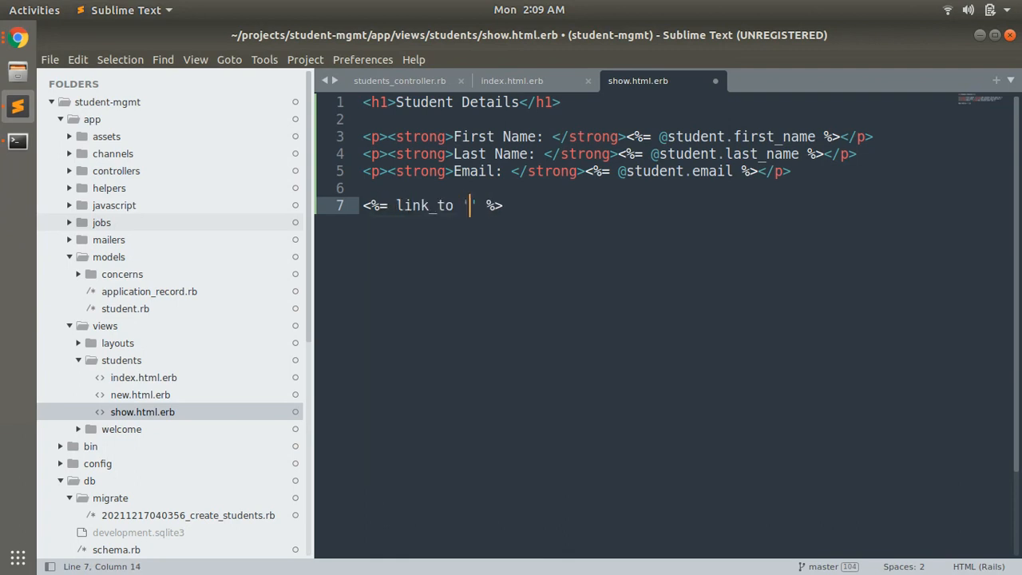
{"action": "type", "text": "Back"}
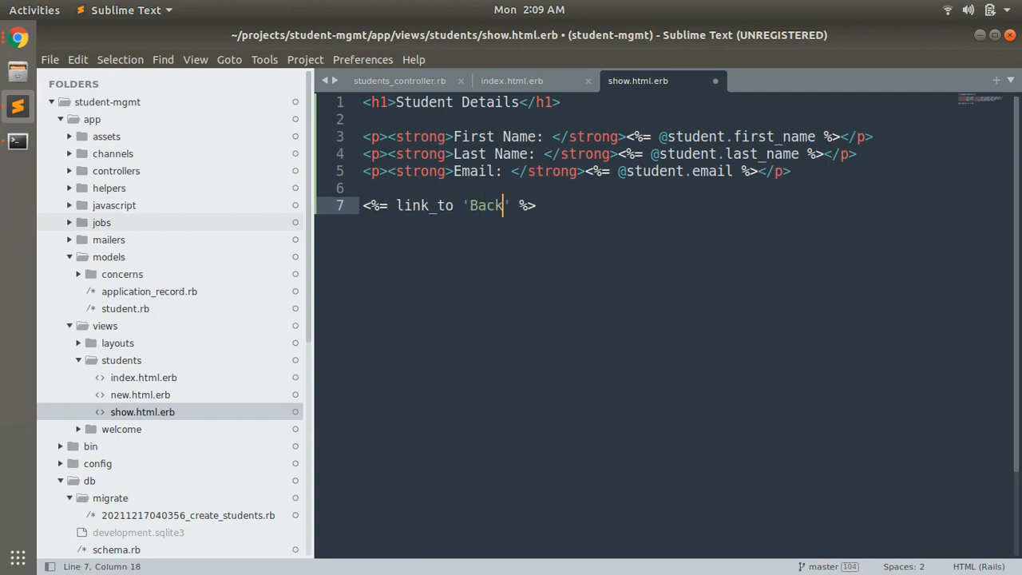
{"action": "type", "text": ", students_"}
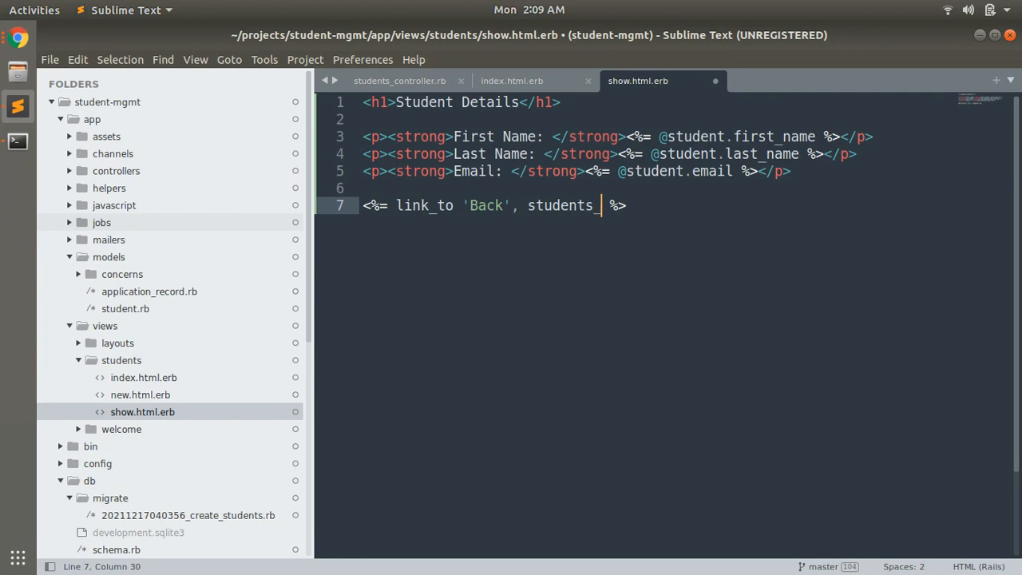
{"action": "type", "text": "paths"}
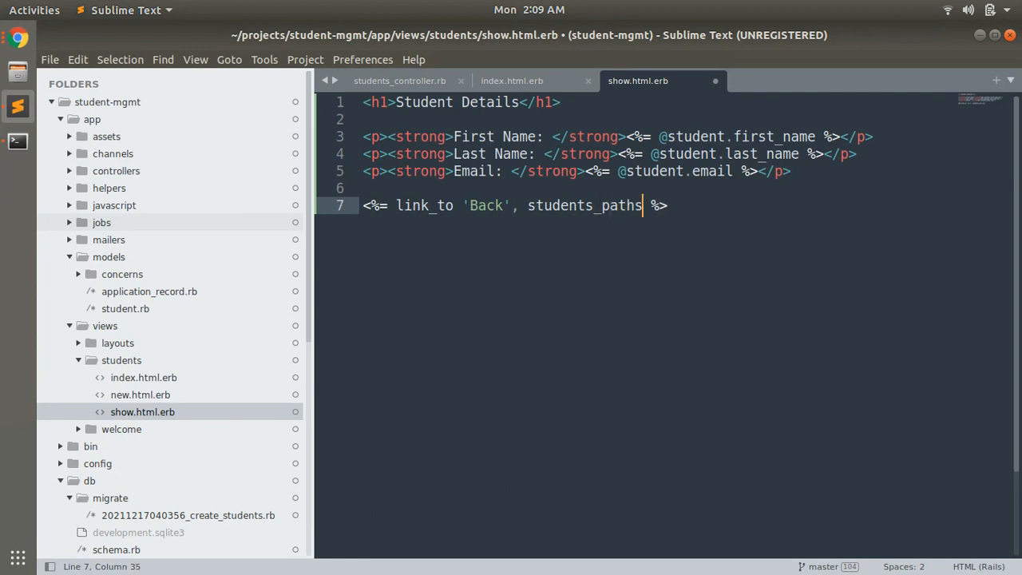
{"action": "key", "text": "BackSpace"}
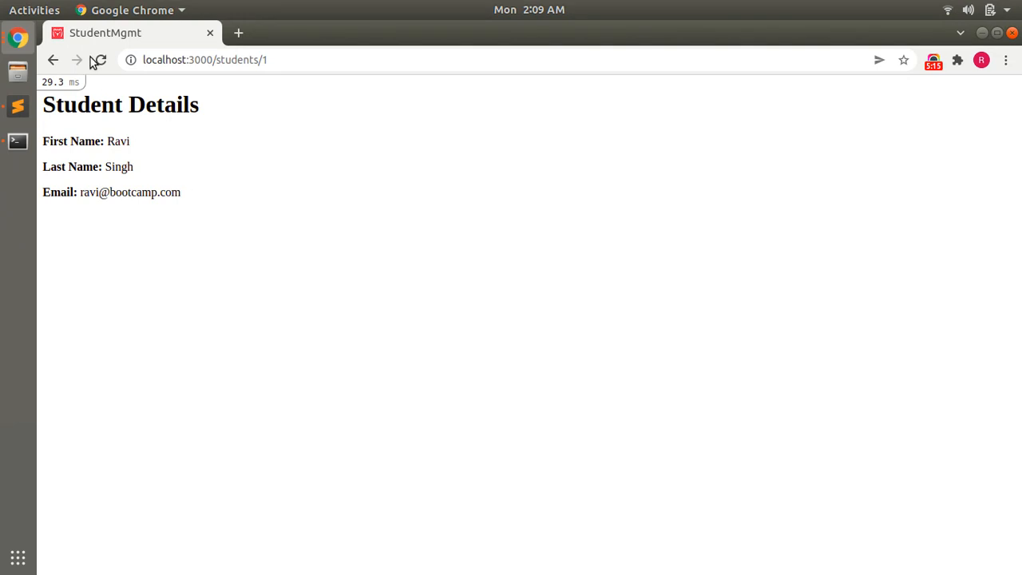
{"action": "left_click", "coordinate": [100, 61]}
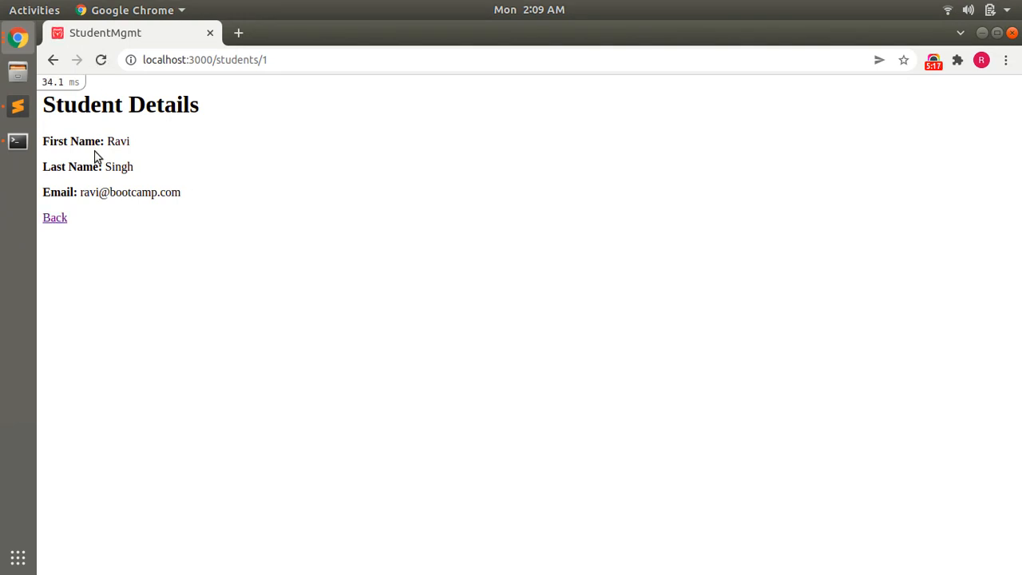
{"action": "left_click", "coordinate": [54, 217]}
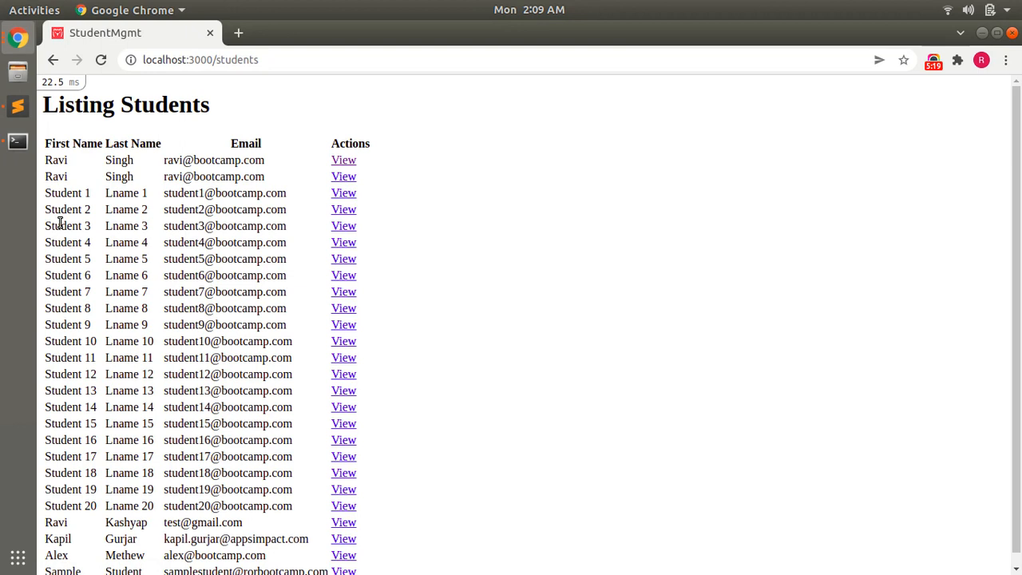
{"action": "mouse_move", "coordinate": [247, 131]}
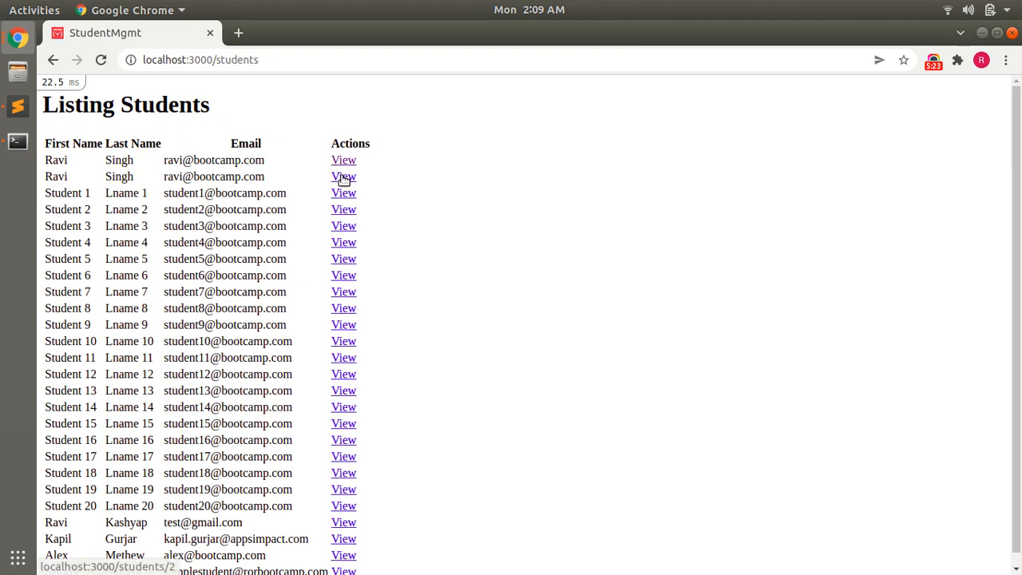
{"action": "left_click", "coordinate": [343, 176]}
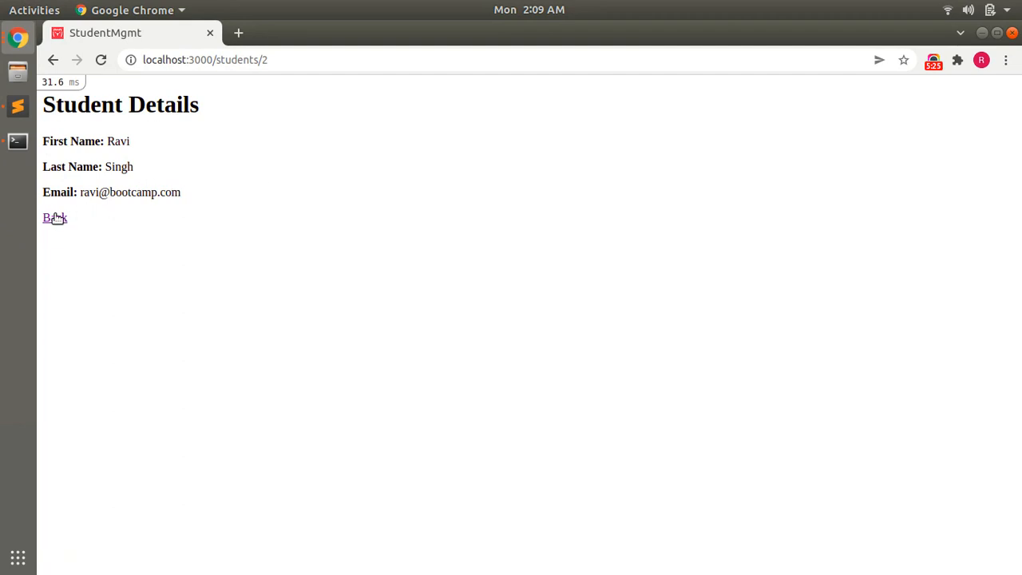
{"action": "left_click", "coordinate": [55, 217]}
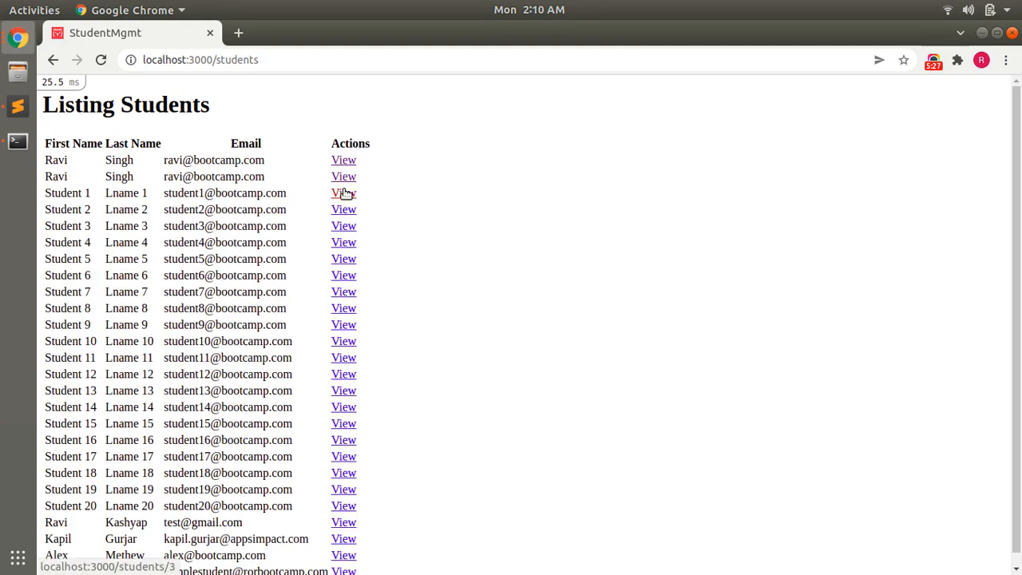
{"action": "left_click", "coordinate": [343, 191]}
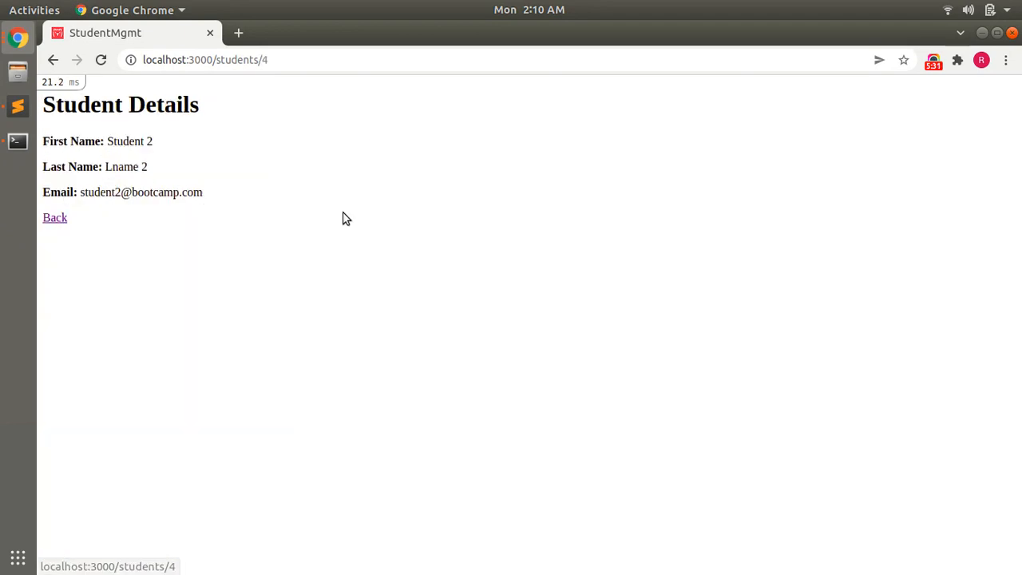
{"action": "left_click", "coordinate": [54, 217]}
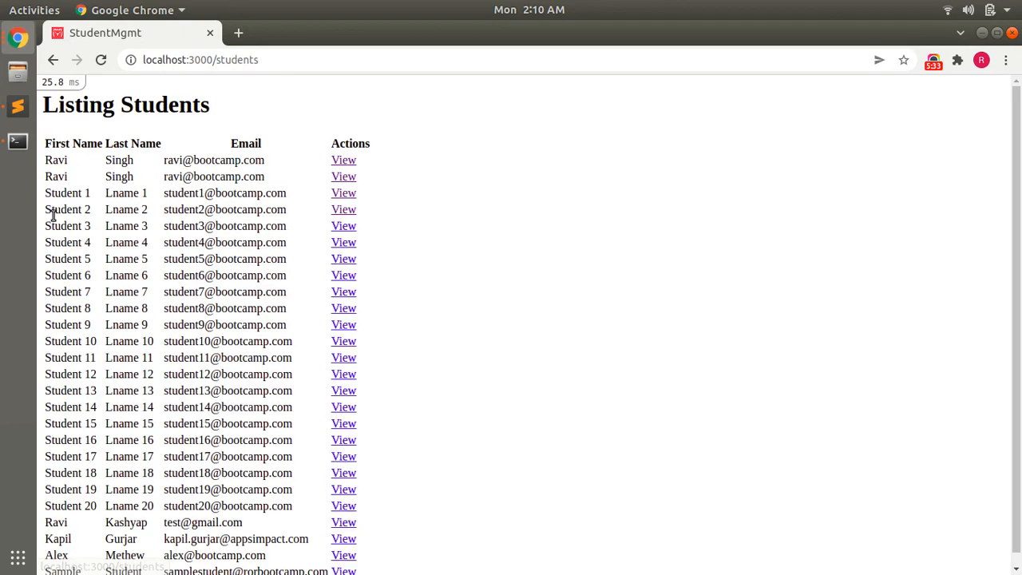
{"action": "scroll", "scroll_direction": "down", "scroll_amount": 3}
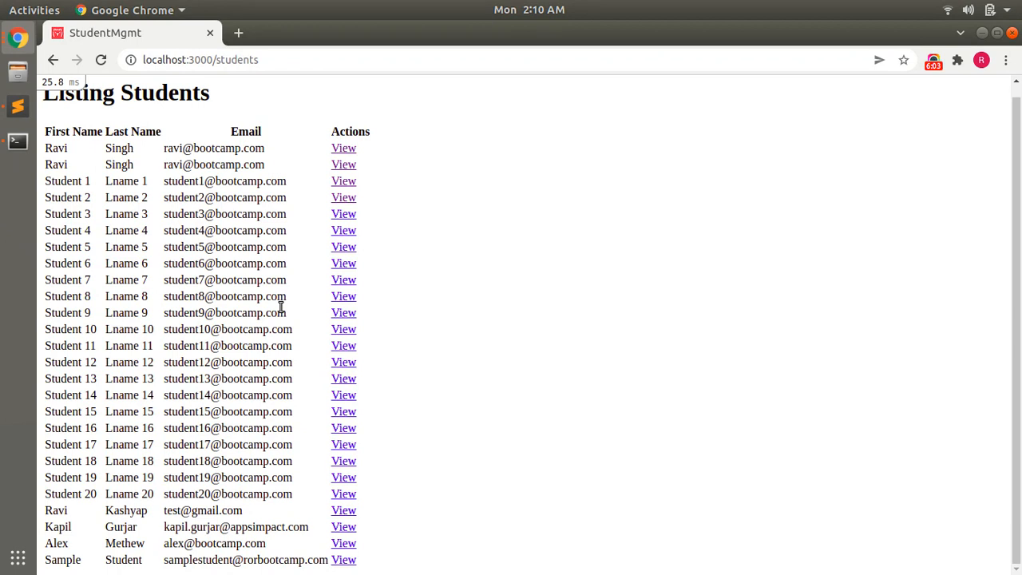
{"action": "mouse_move", "coordinate": [374, 127]}
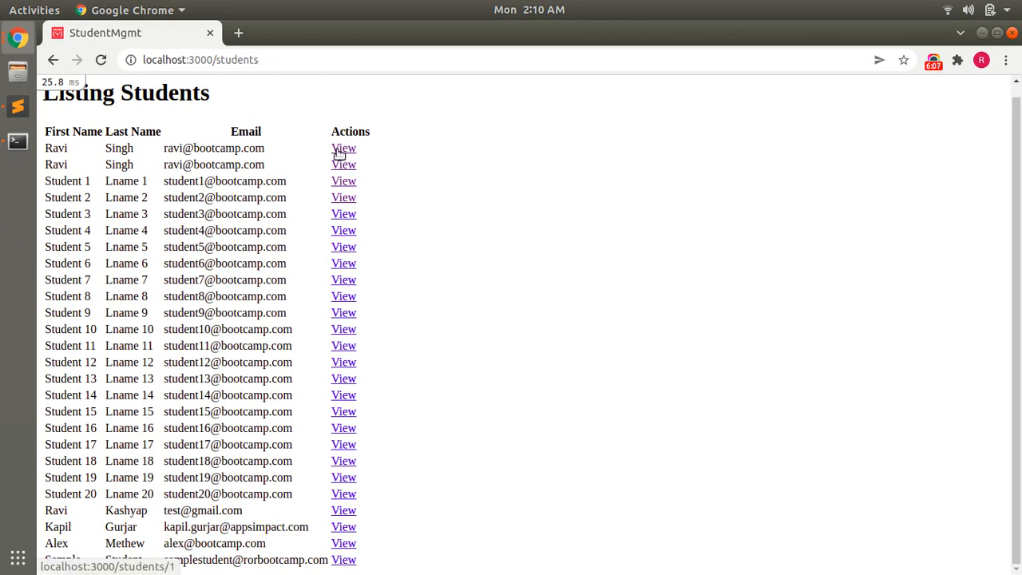
{"action": "mouse_move", "coordinate": [383, 300]}
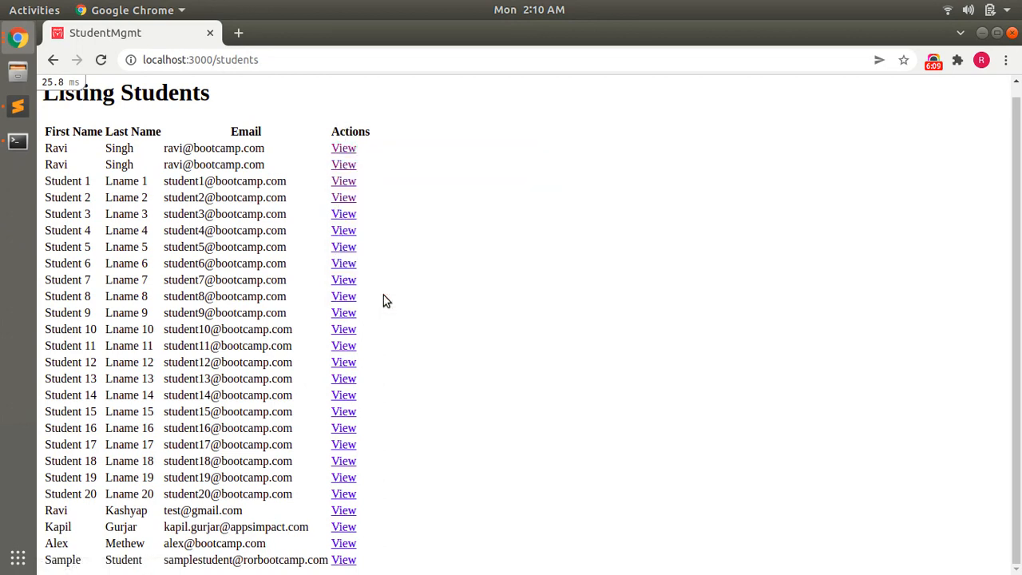
Step: Inspect Student 4's View link in DevTools to confirm its /students/id href, then close DevTools
{"action": "key", "text": "F12"}
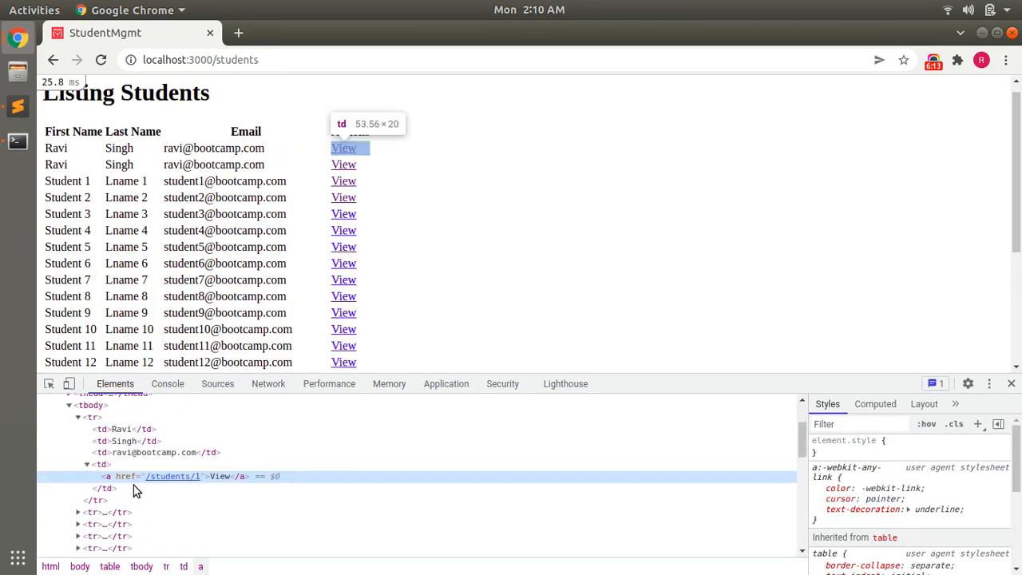
{"action": "mouse_move", "coordinate": [204, 476]}
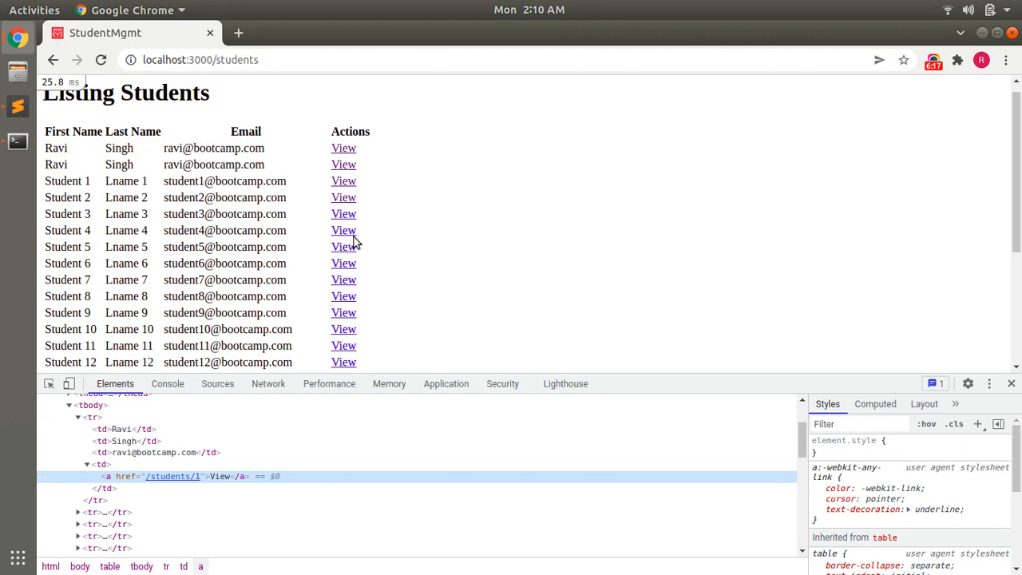
{"action": "mouse_move", "coordinate": [332, 230]}
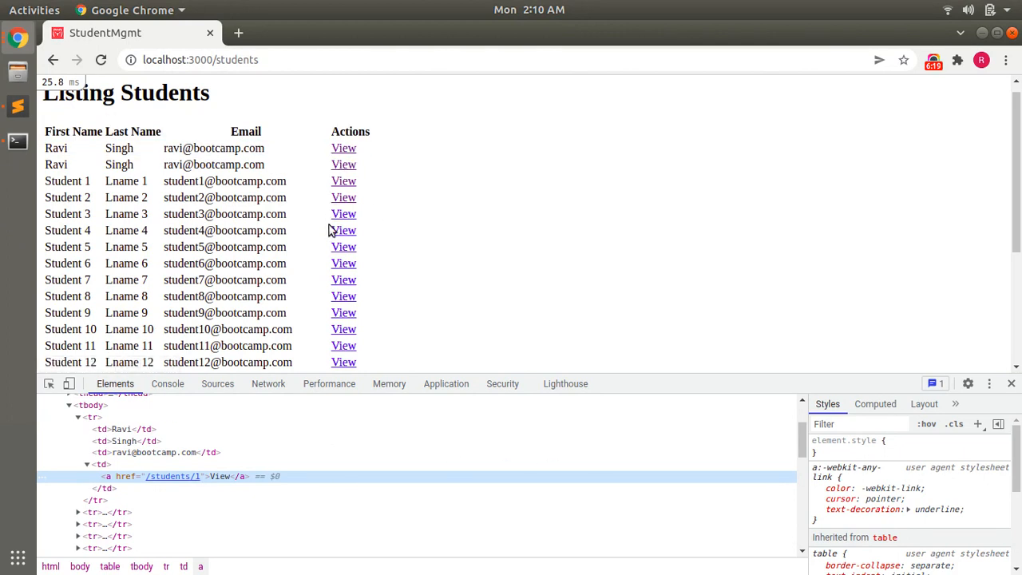
{"action": "right_click", "coordinate": [343, 230]}
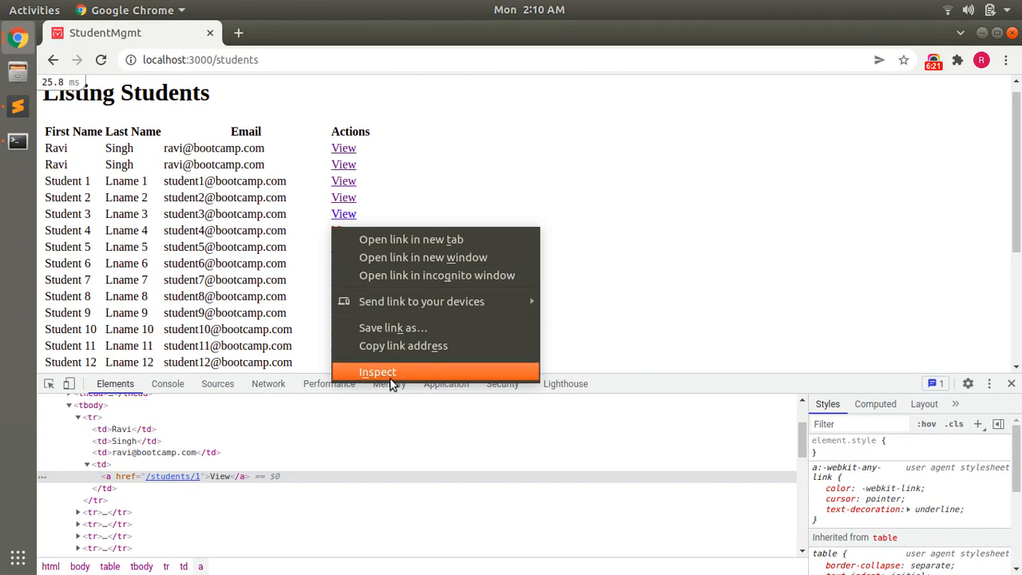
{"action": "left_click", "coordinate": [377, 370]}
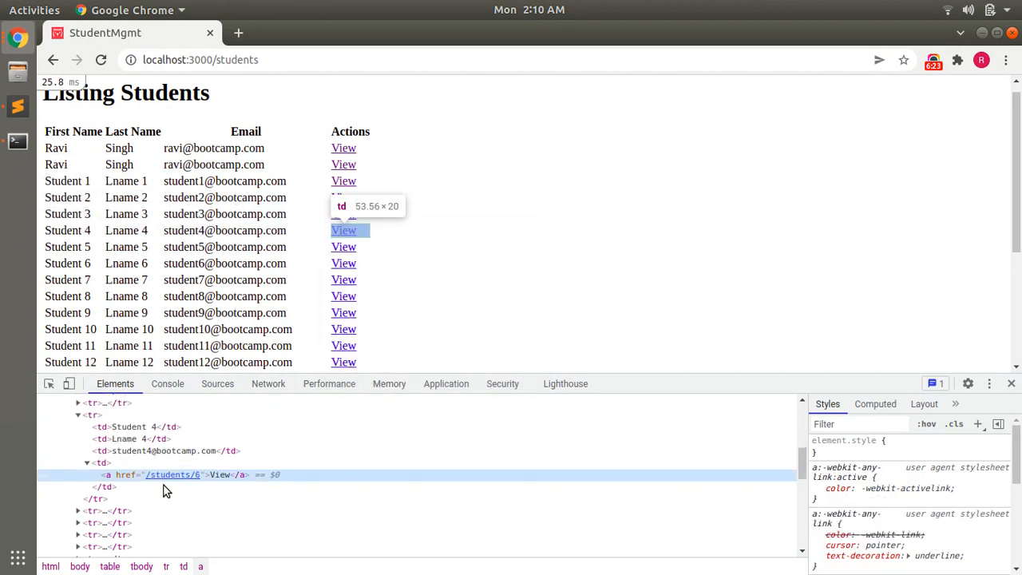
{"action": "left_click", "coordinate": [343, 230]}
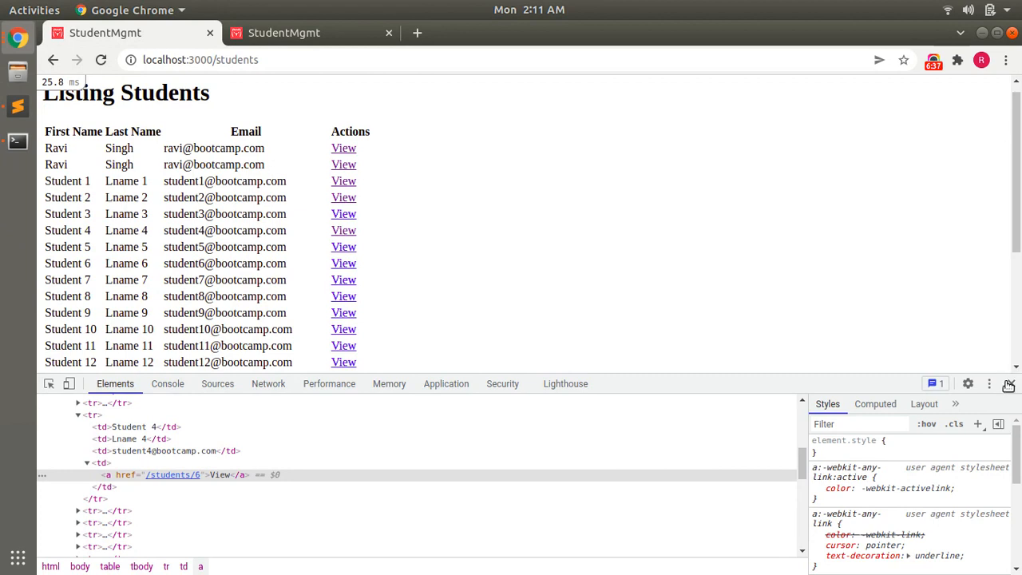
{"action": "left_click", "coordinate": [1010, 383]}
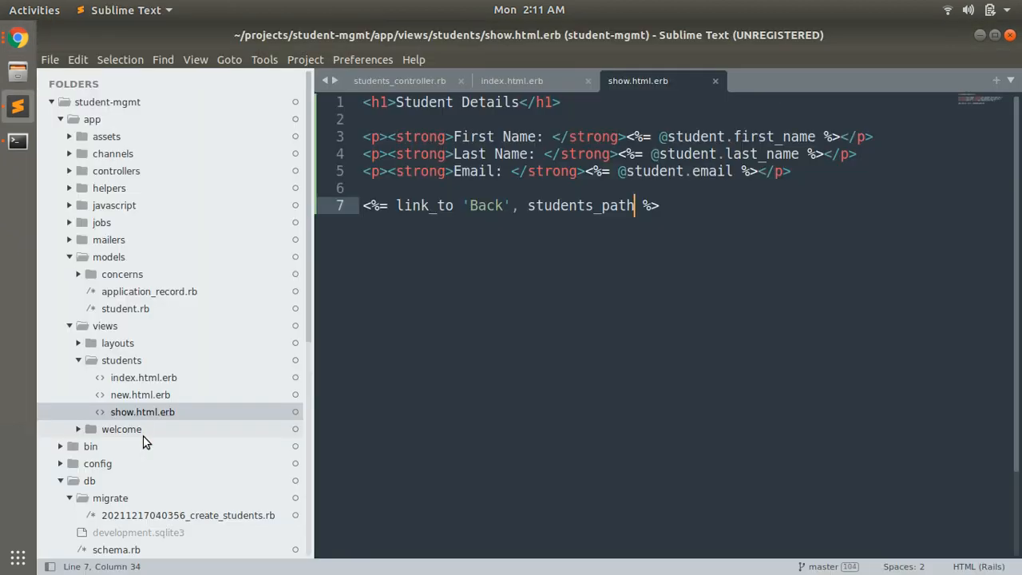
Step: Save show.html.erb and place the cursor on the blank line under Listing Students in index.html.erb
{"action": "key", "text": "ctrl+s"}
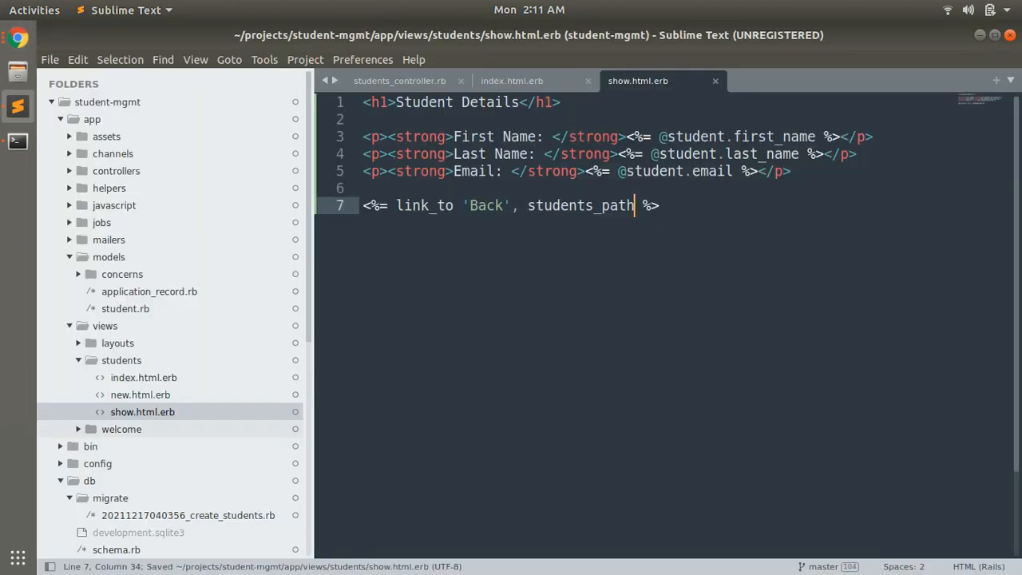
{"action": "left_click", "coordinate": [511, 80]}
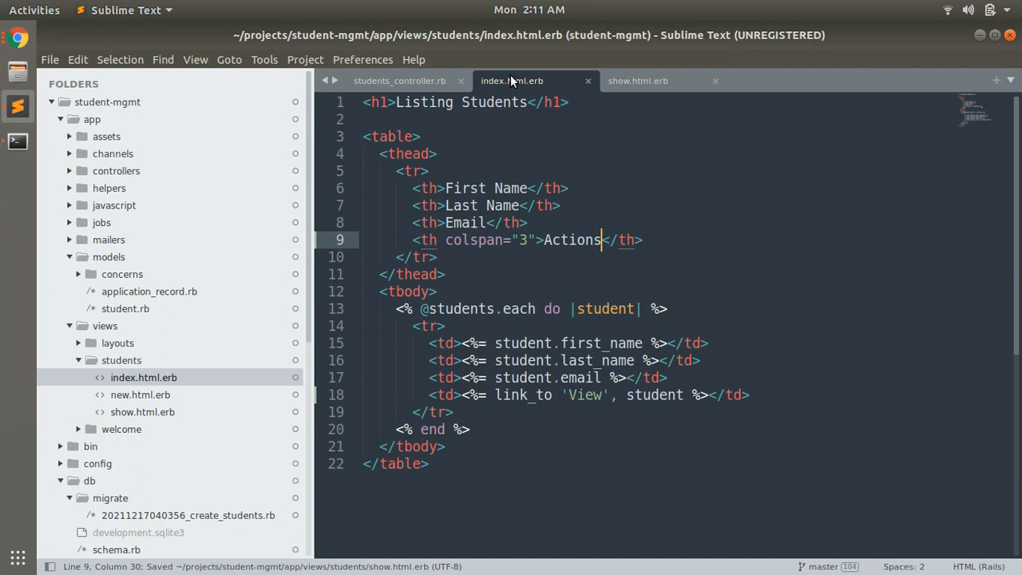
{"action": "left_click", "coordinate": [364, 118]}
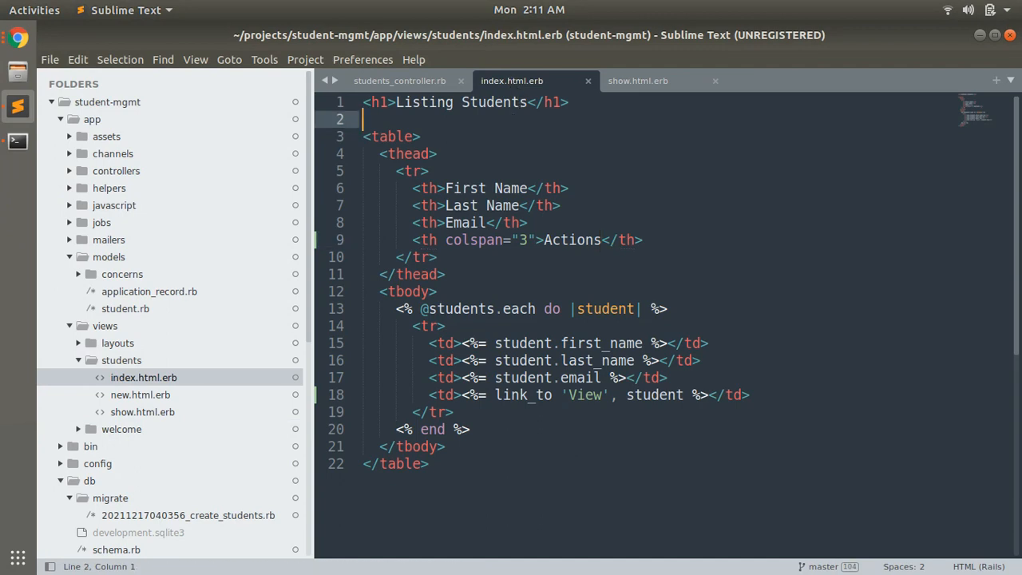
Step: Write <%= link_to 'New Student', new_student_path %> on that line
{"action": "type", "text": "<%%>"}
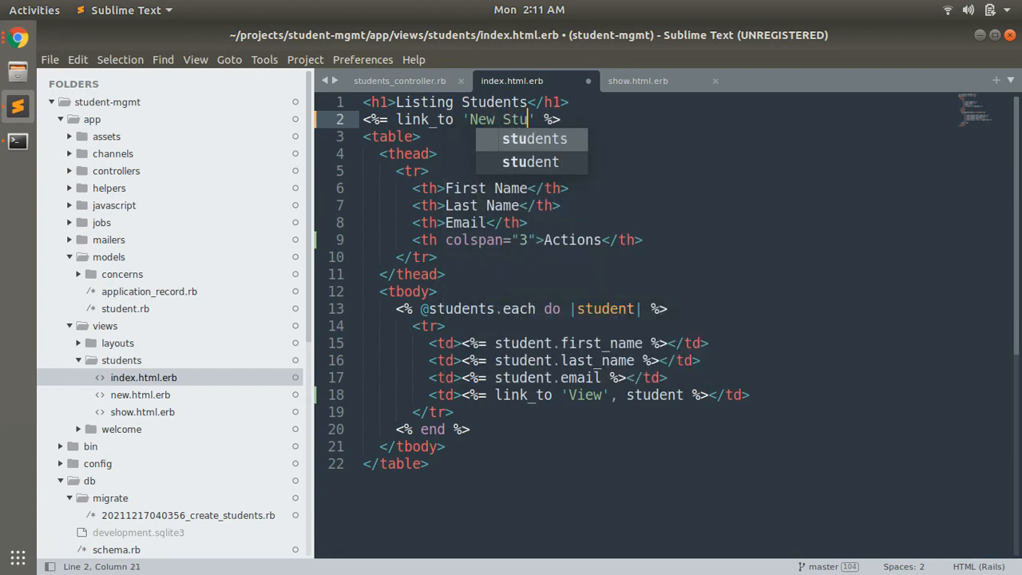
{"action": "type", "text": "dent"}
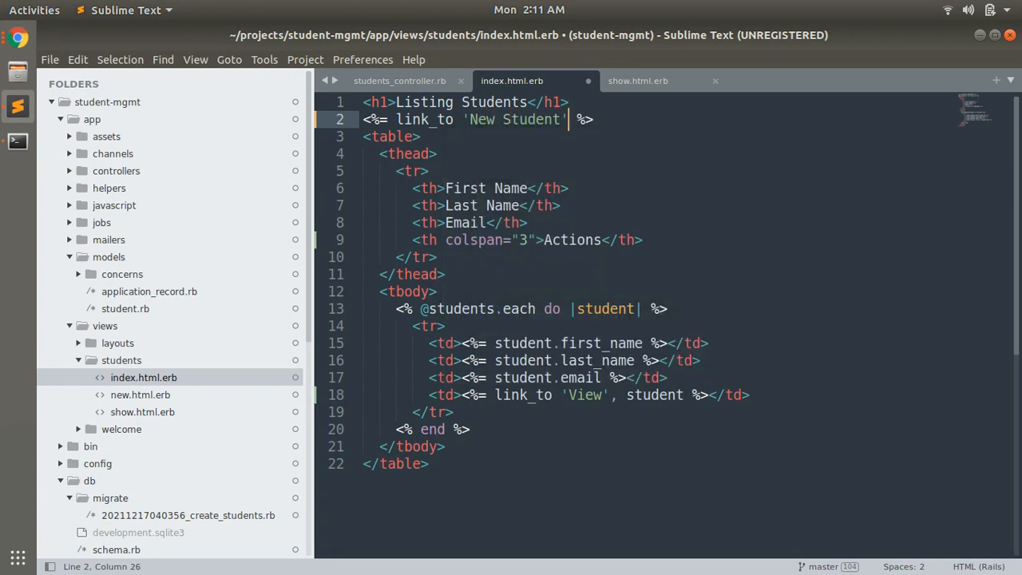
{"action": "type", "text": ", new"}
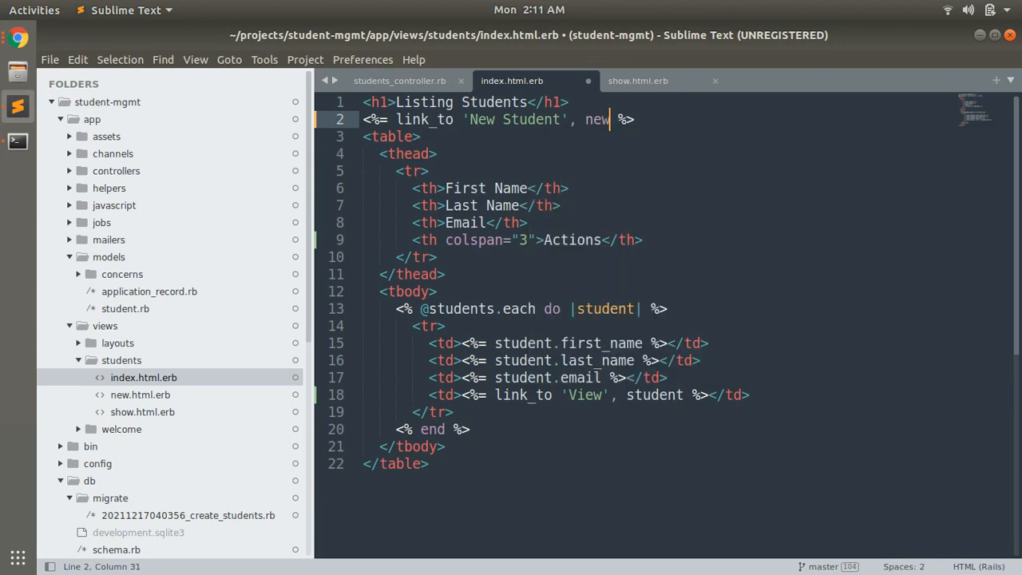
{"action": "type", "text": "_student"}
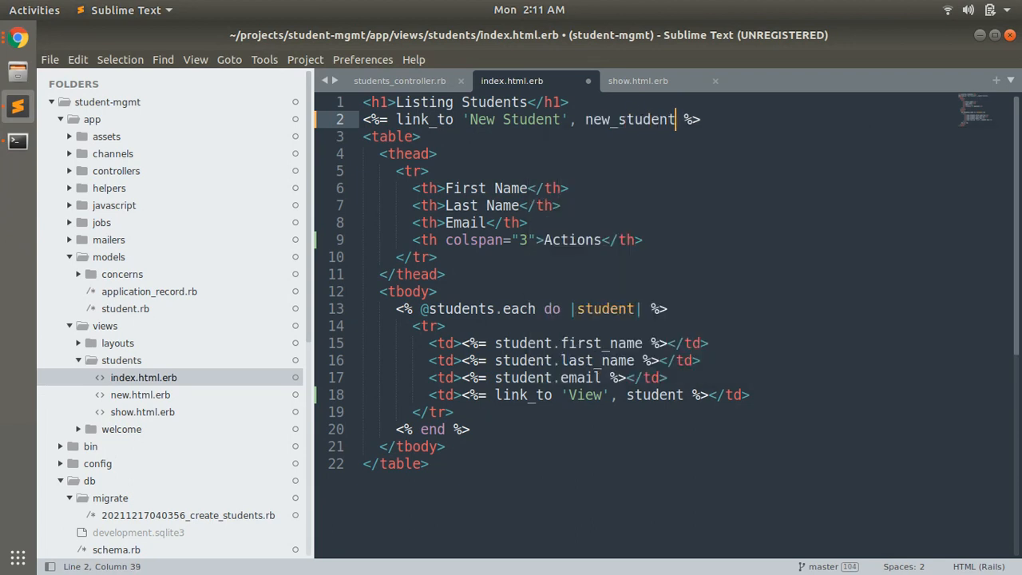
{"action": "type", "text": "_path"}
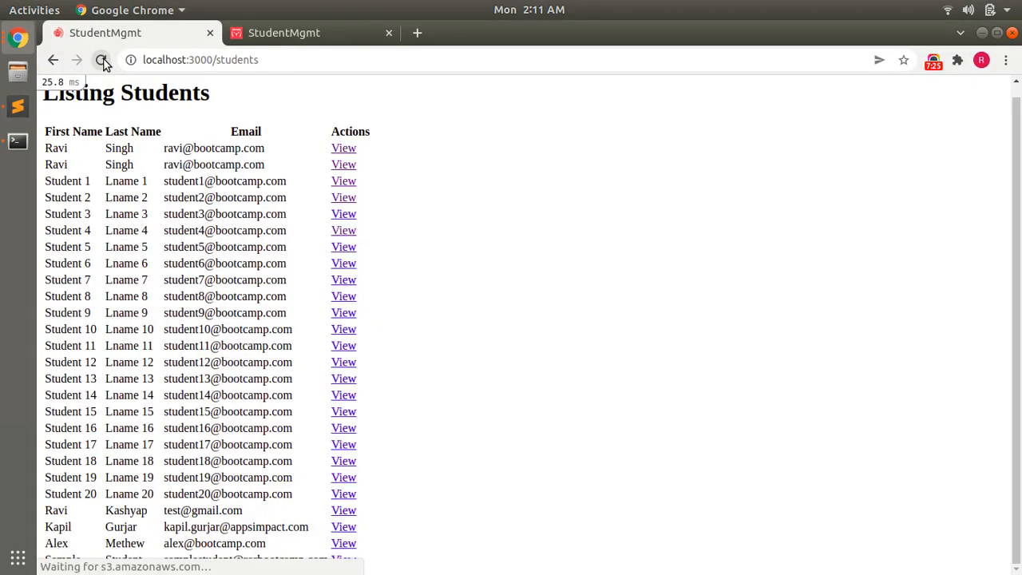
Step: Reload the student list, follow the New Student link to the form, and return to the list
{"action": "left_click", "coordinate": [101, 59]}
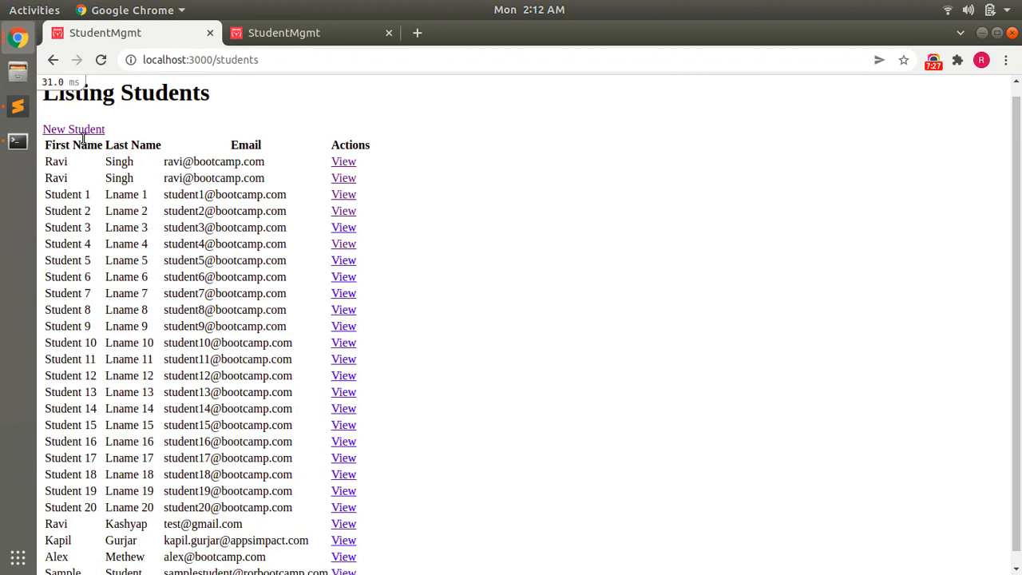
{"action": "mouse_move", "coordinate": [74, 128]}
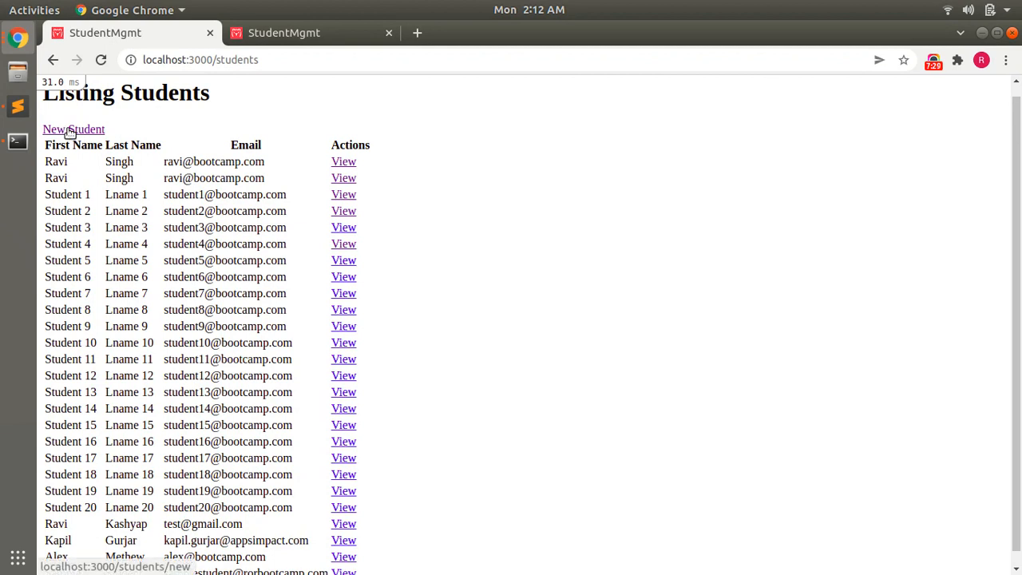
{"action": "left_click", "coordinate": [74, 128]}
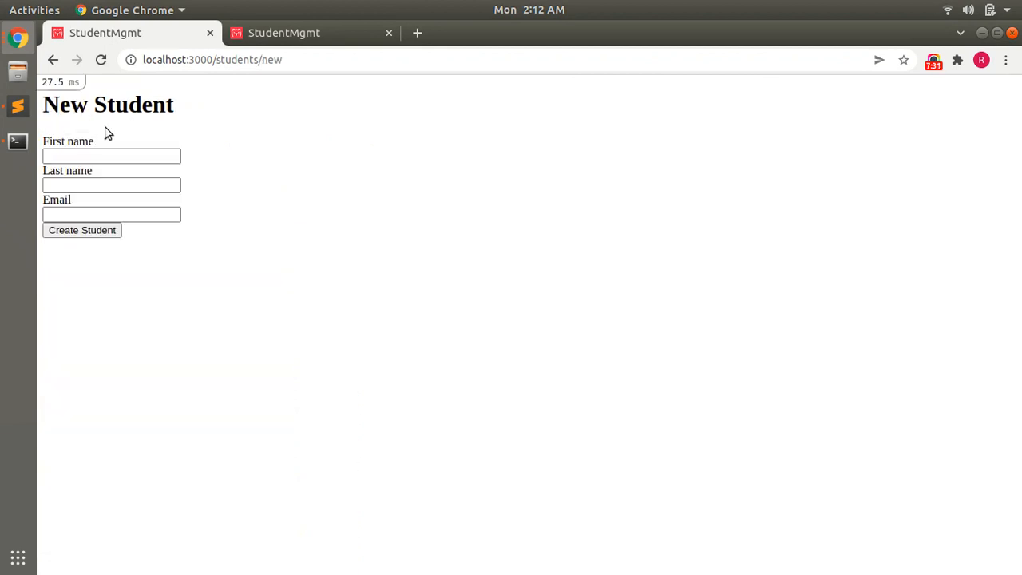
{"action": "mouse_move", "coordinate": [254, 231]}
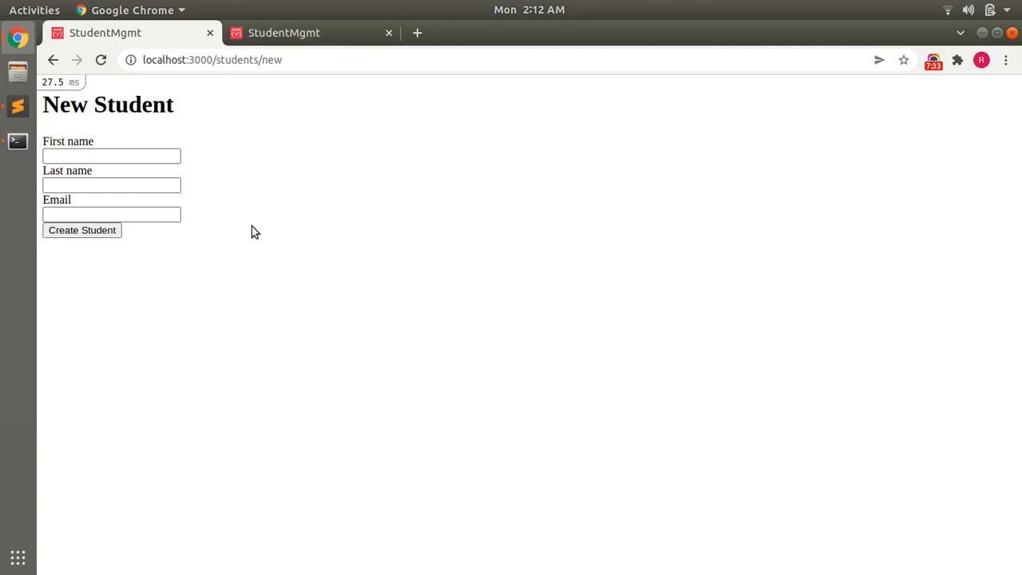
{"action": "left_click", "coordinate": [52, 59]}
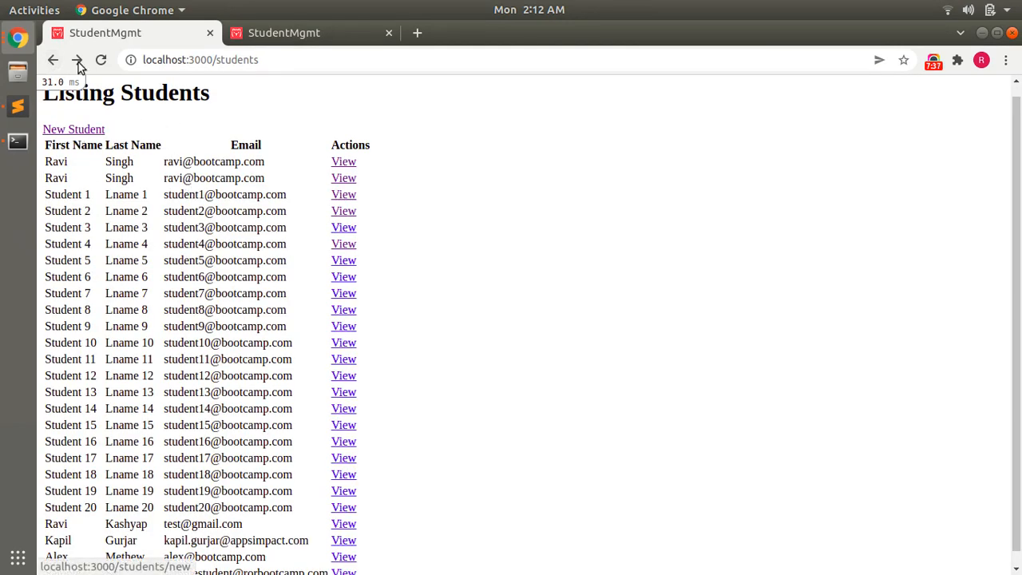
{"action": "left_click", "coordinate": [101, 60]}
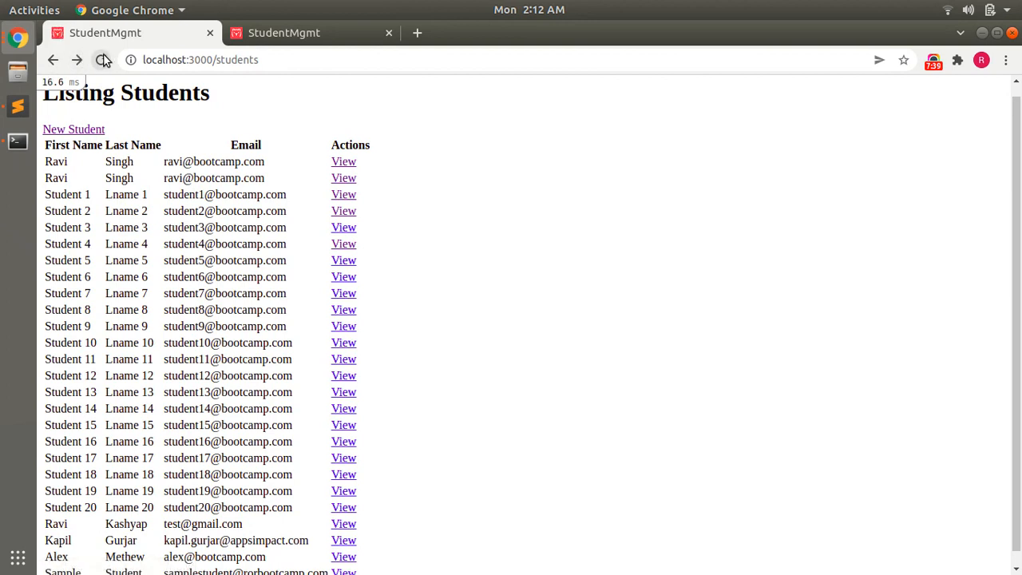
{"action": "left_click", "coordinate": [101, 61]}
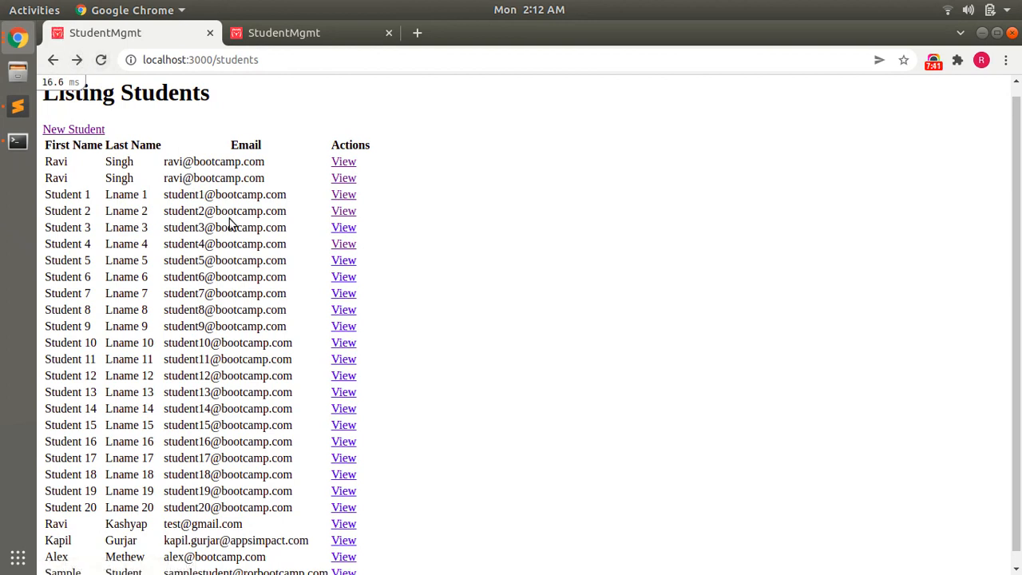